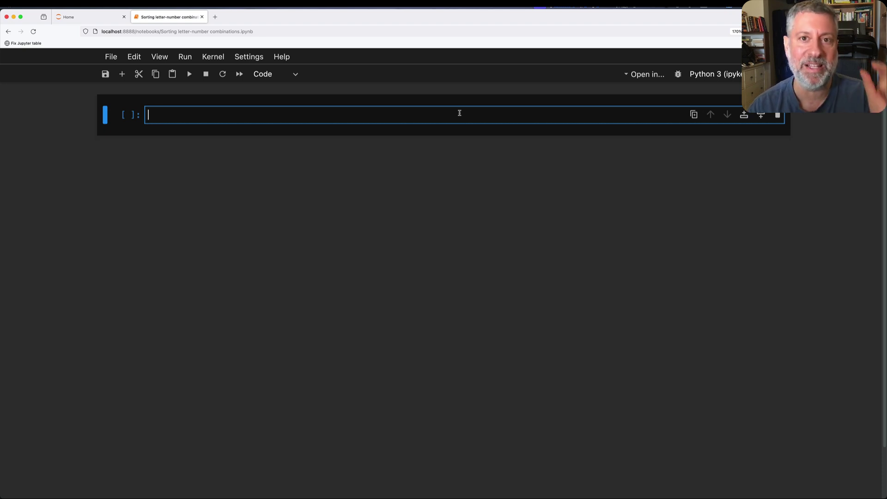
Step: Define mylist as ['a1', 'b2', 'c3', 'a10', 'b5', 'c6']
text(m)
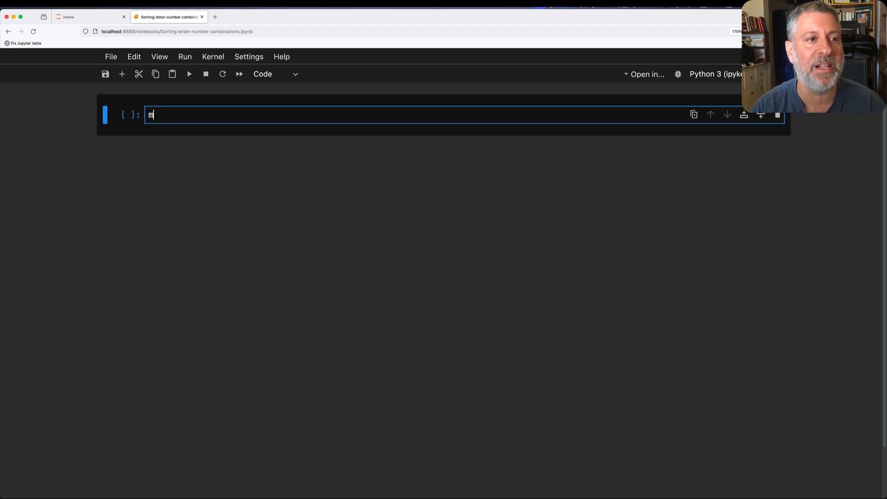
text(ylist = ['a)
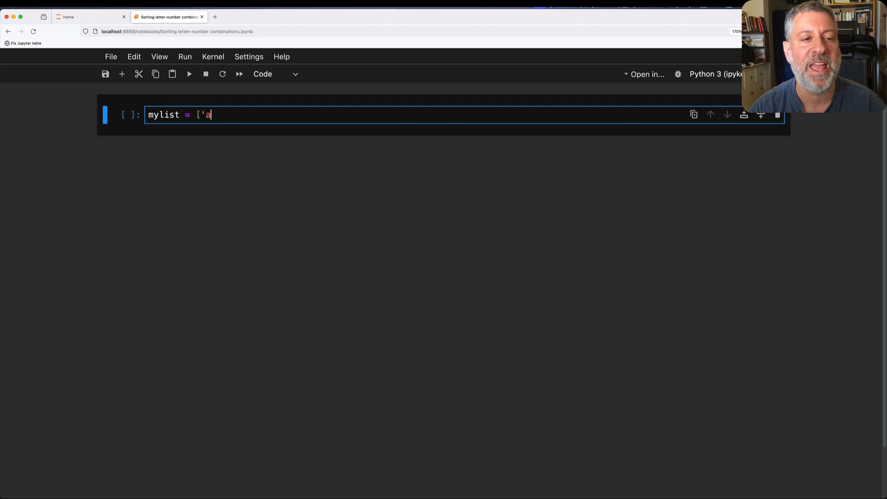
text(1', 'b2')
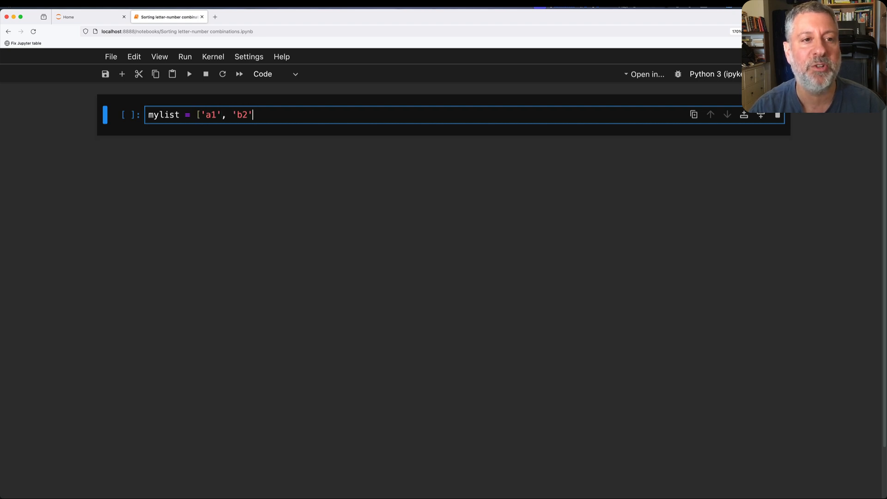
text(, 'c3')
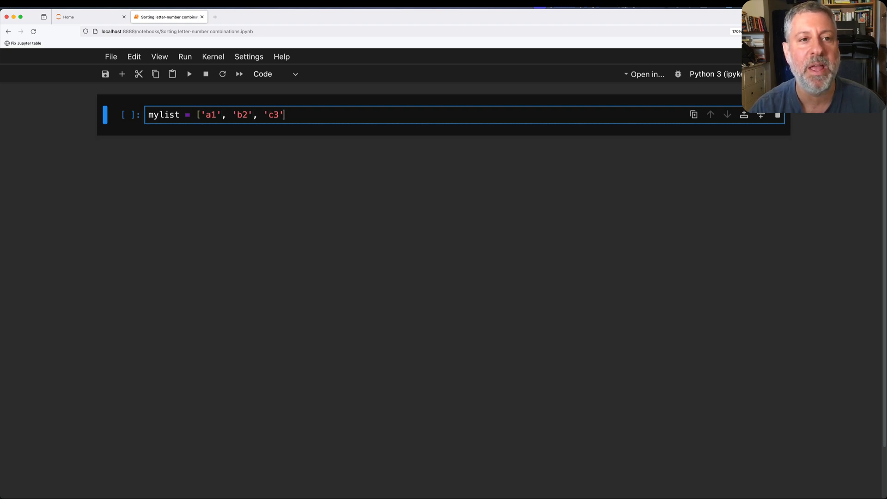
text(, 'a10',)
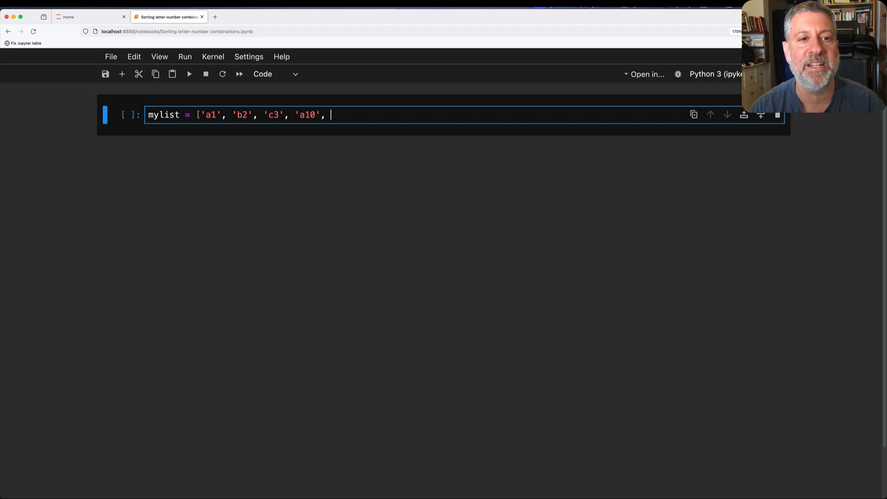
text('b5', 'c)
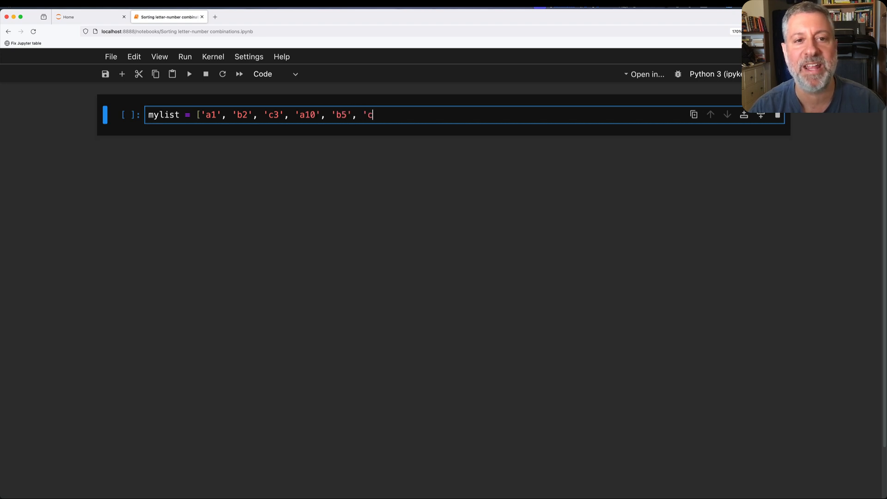
text(6'])
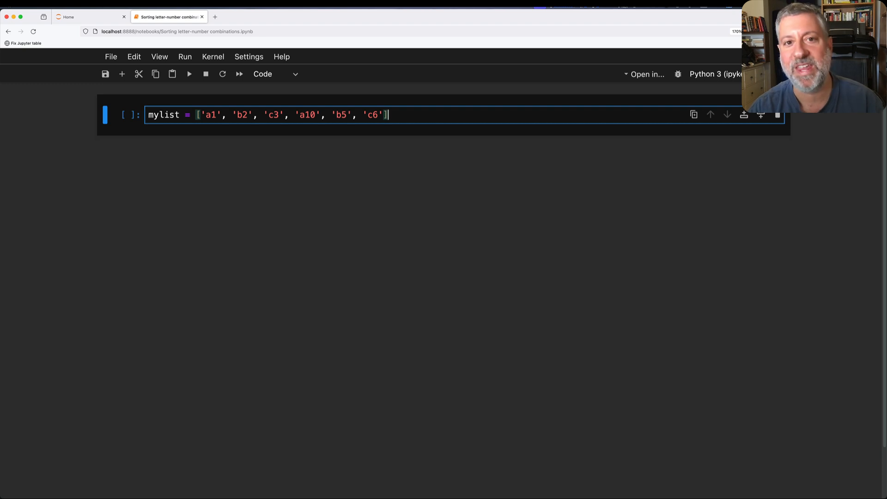
Step: Add the comment '# sort them first by letter, and then by number'
text(# sort them)
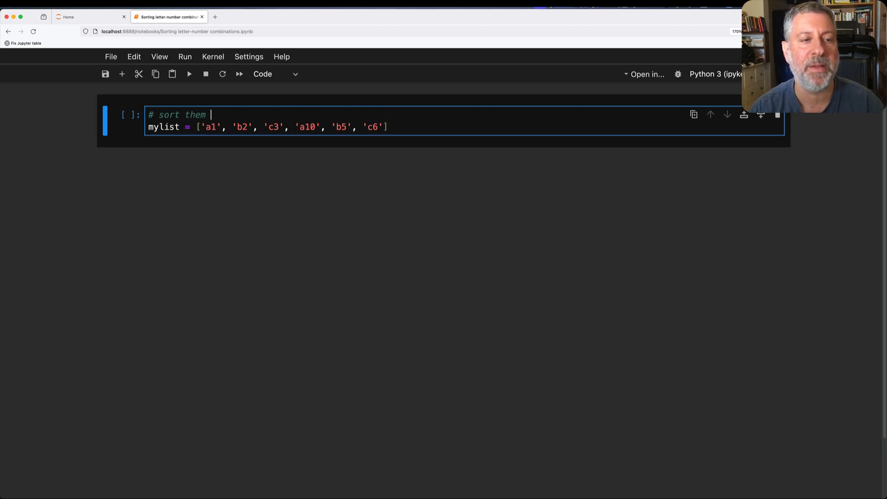
text(first by letter,)
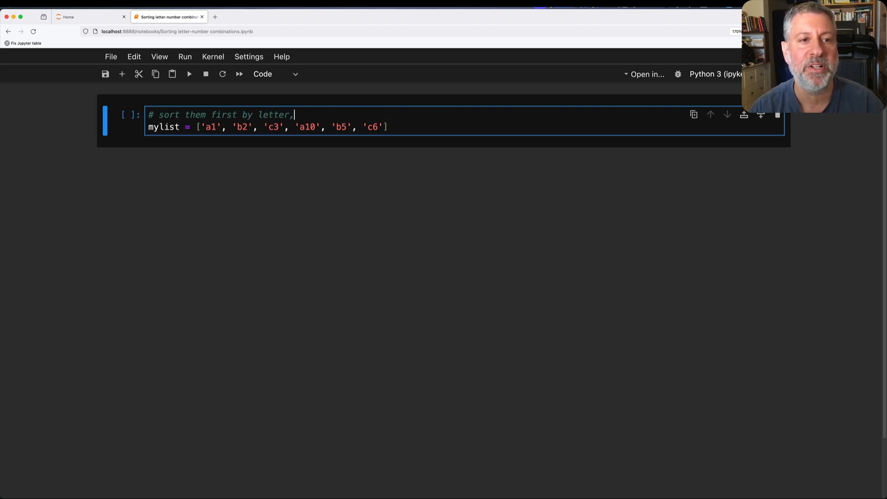
text(and then by number)
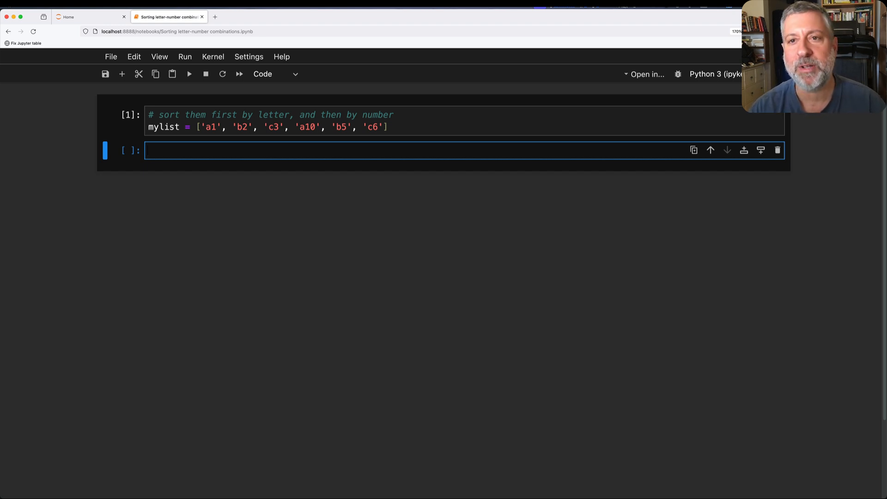
Step: Generate a seeded list of random integers between -50 and 50 and display numbers
text(import random)
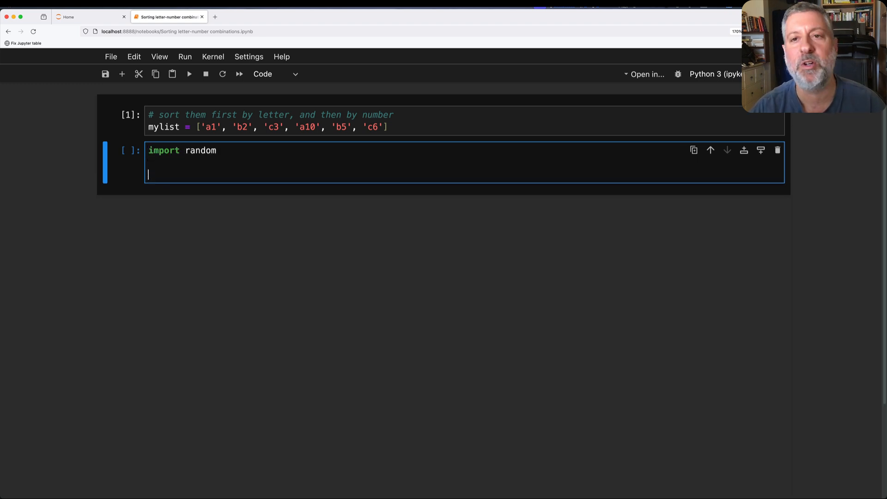
text(numbers =)
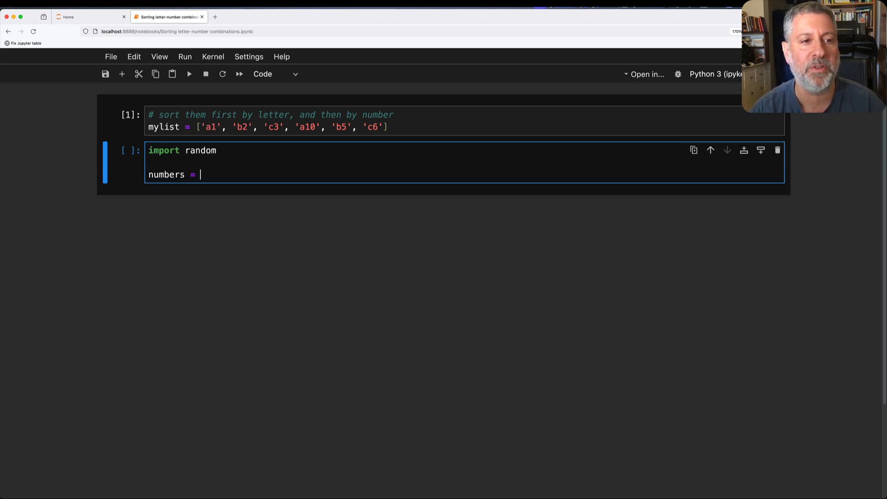
text(random.seed(0)
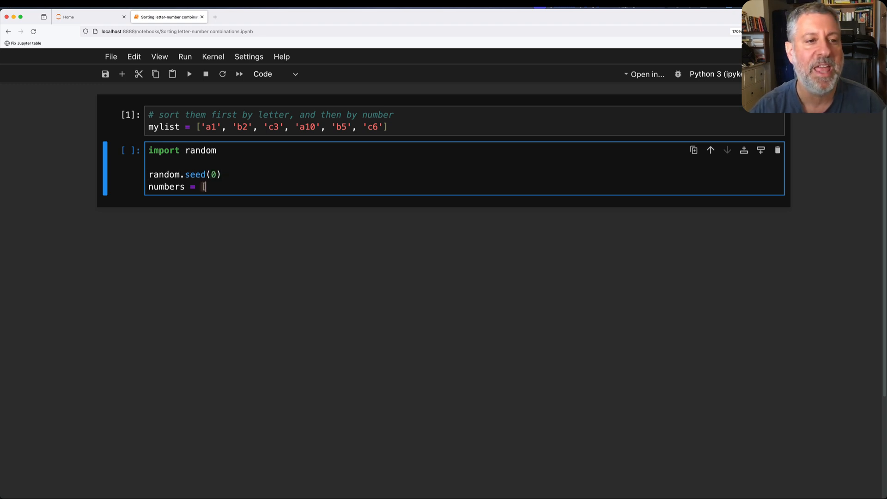
text(random.randint)
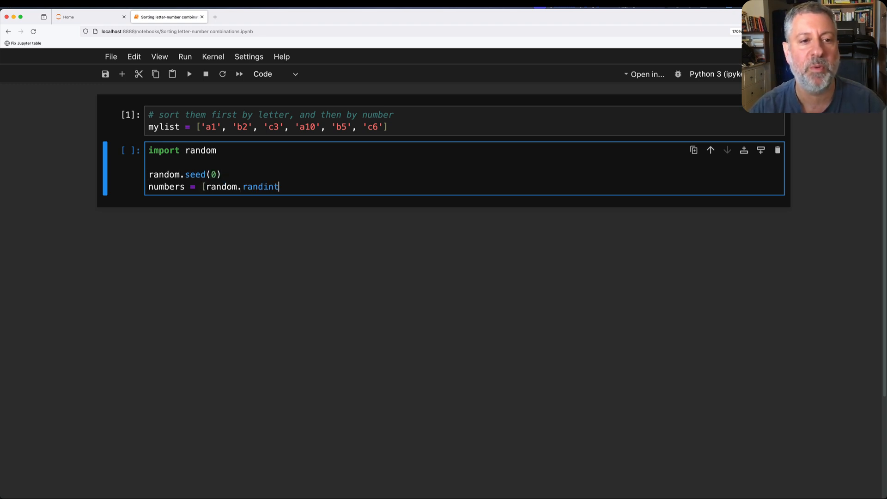
text((-50, 50)
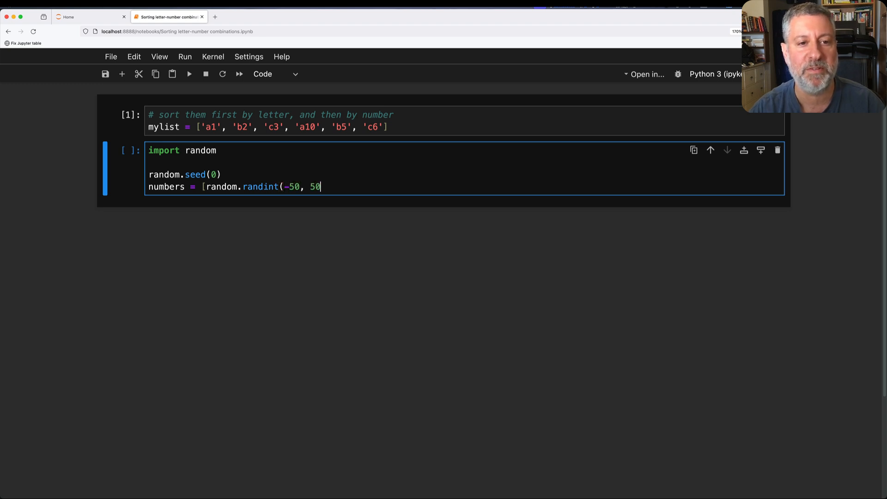
text())
text(for i in range(1)
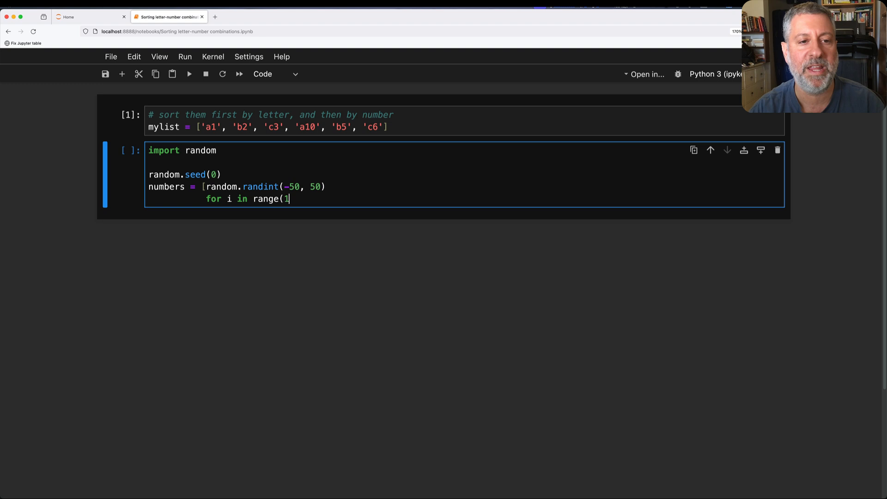
text(0)])
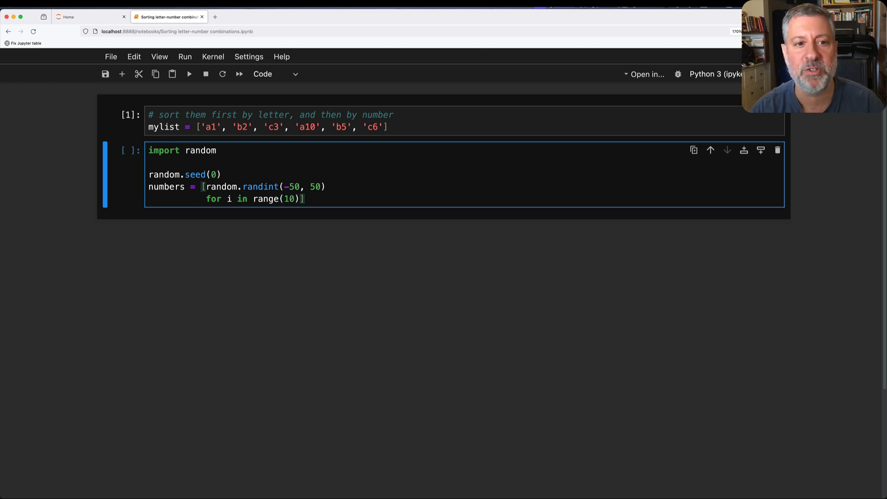
text(numb)
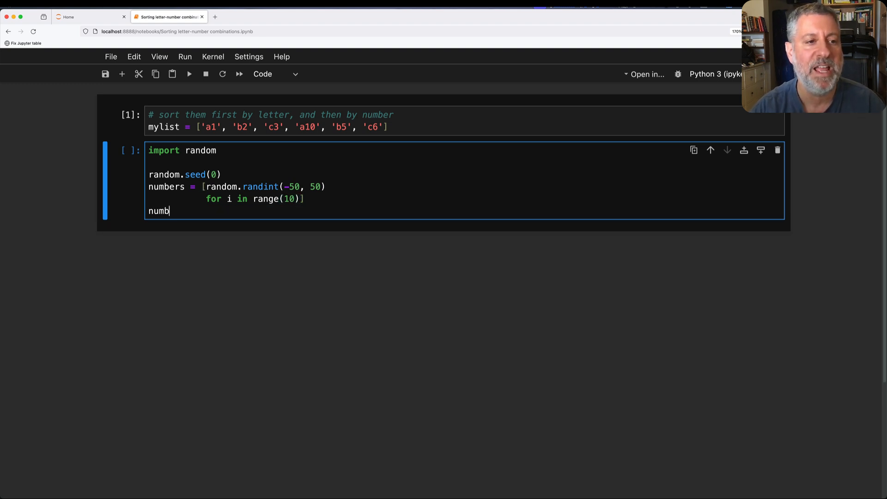
key(shift+enter)
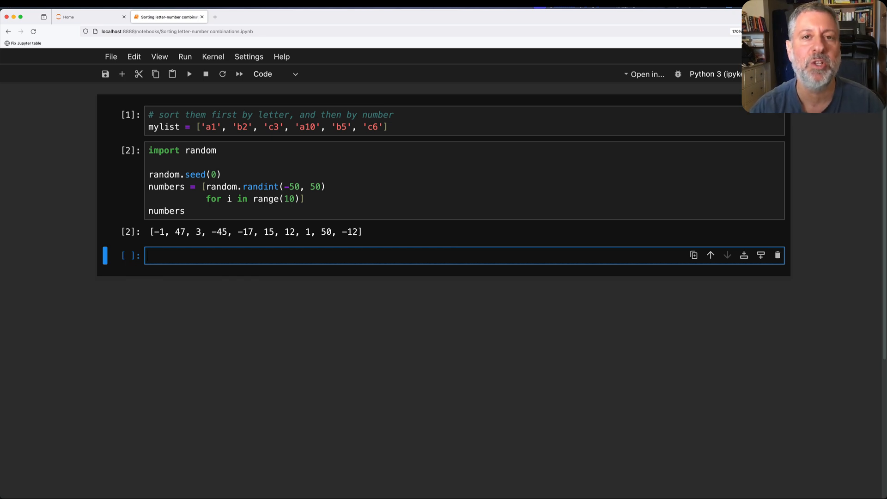
Step: Show sorted(numbers) in ascending order in a new cell
text(sorted(num)
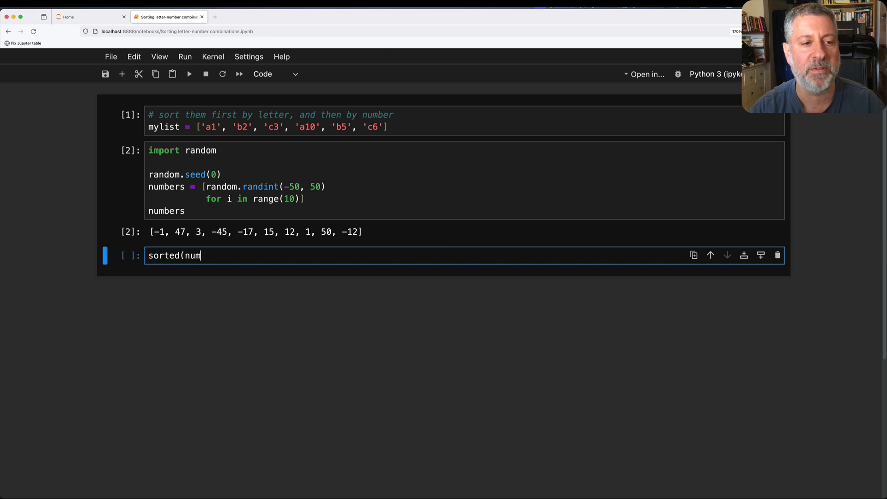
key(shift+enter)
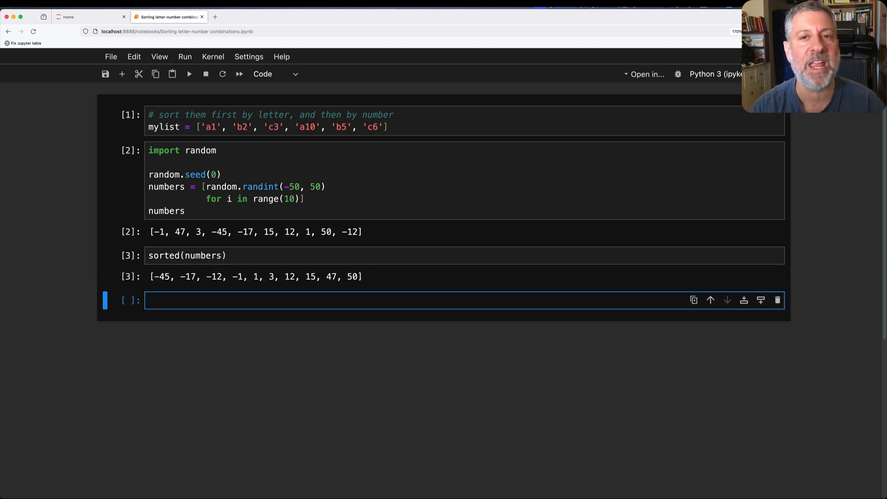
click(395, 300)
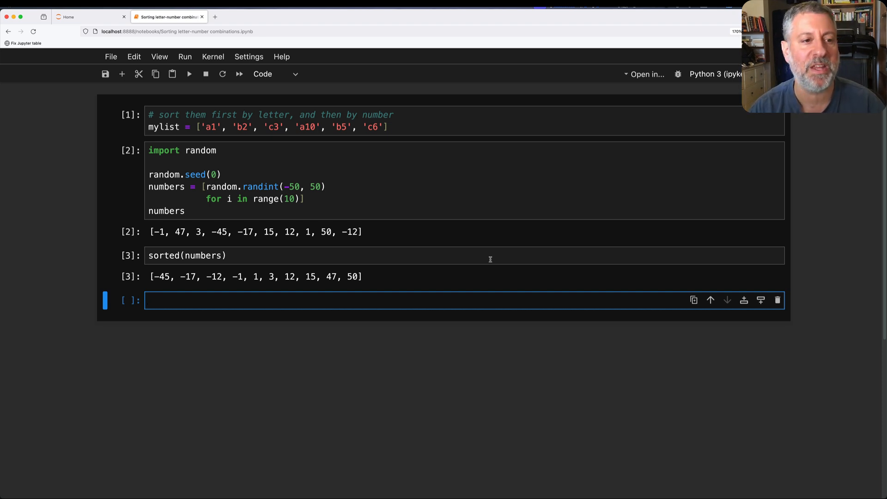
Step: Split 'This is a bunch of words for my demonstration on YouTube' into words and sort them
text(words = 'This is a bun)
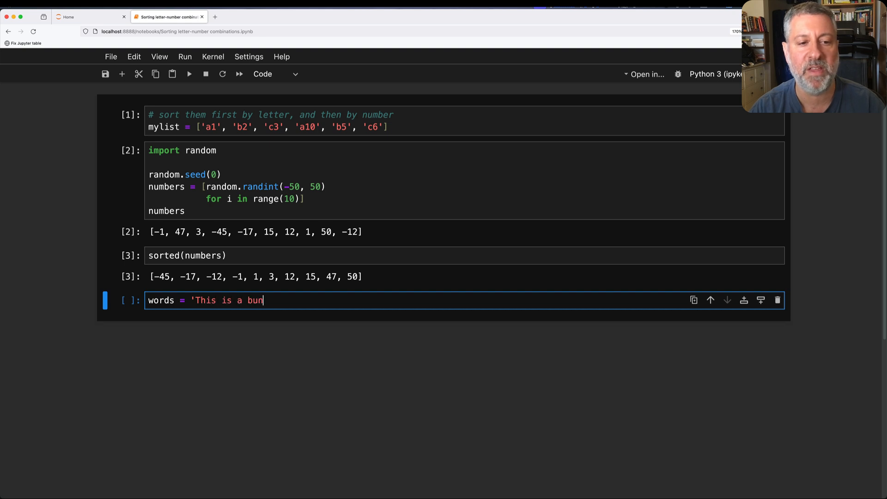
text(ch of words for my)
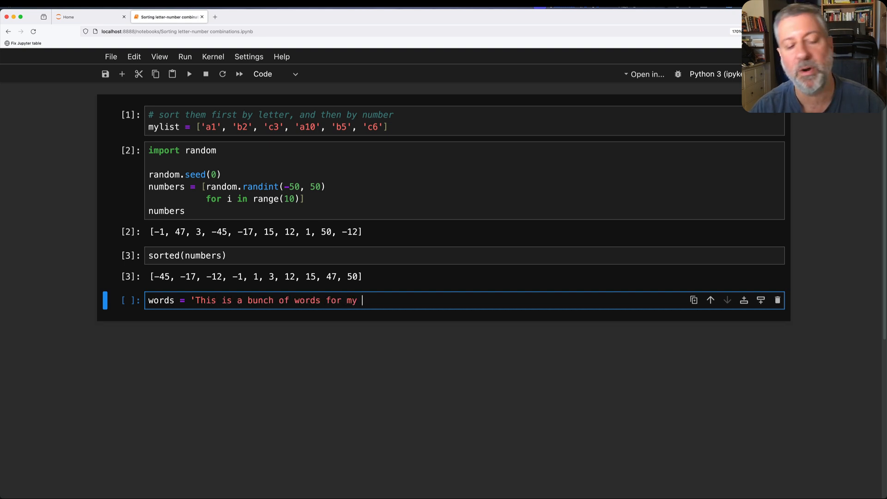
text(demonstration)
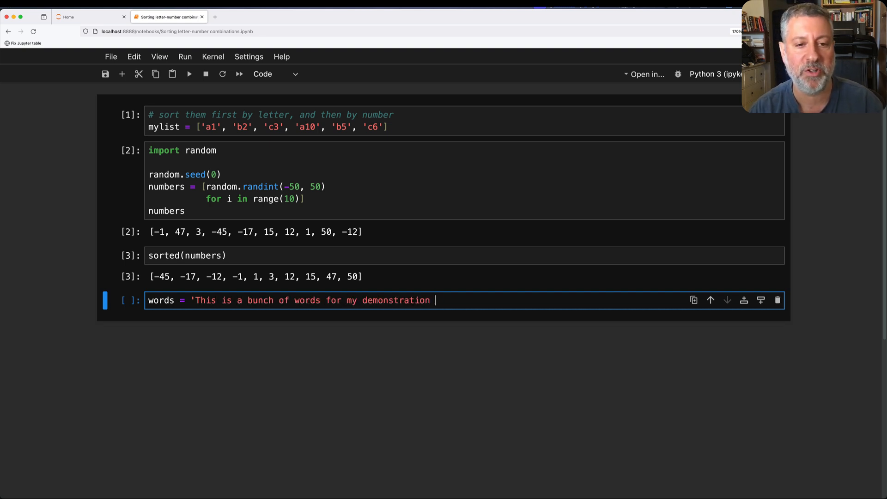
text(on YouTube'.split()
text(sorte)
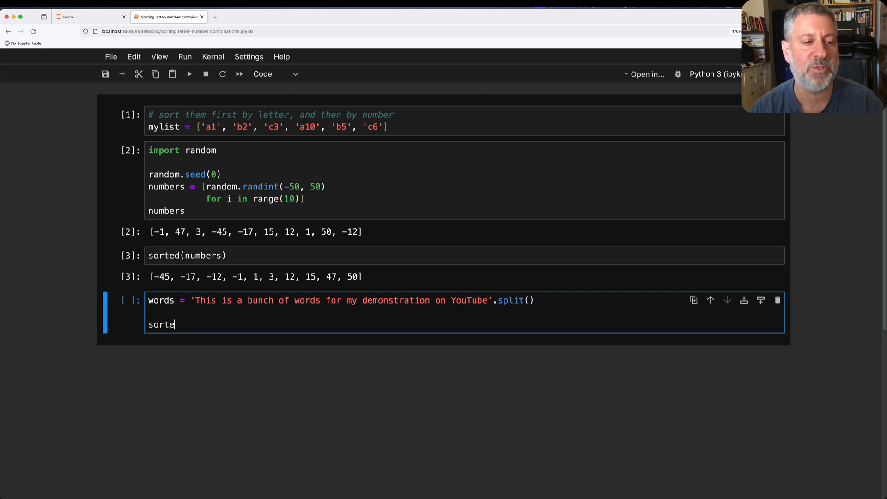
key(shift+enter)
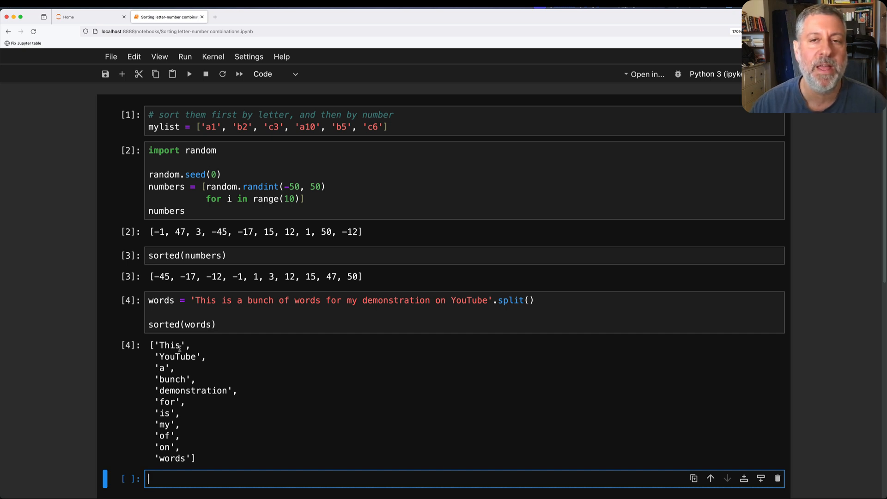
Step: Evaluate ord('t') in a new cell, showing 116, then scroll back up
text(ord('T)
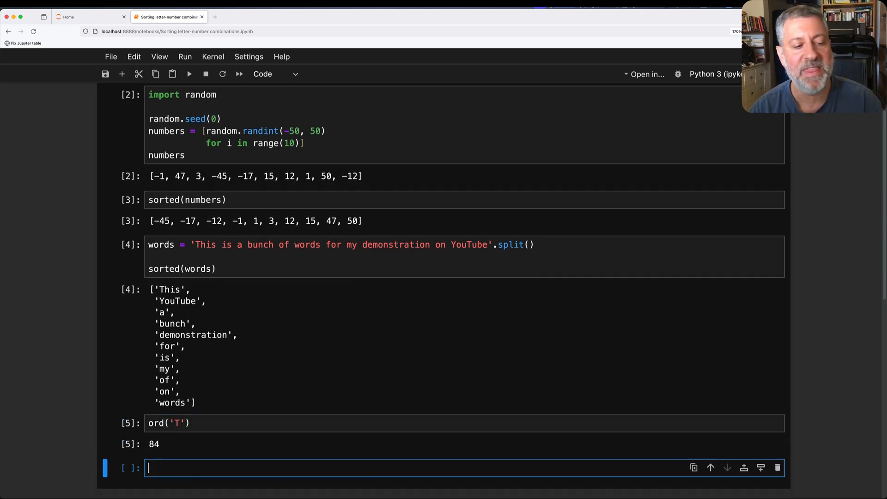
text(ord('t'))
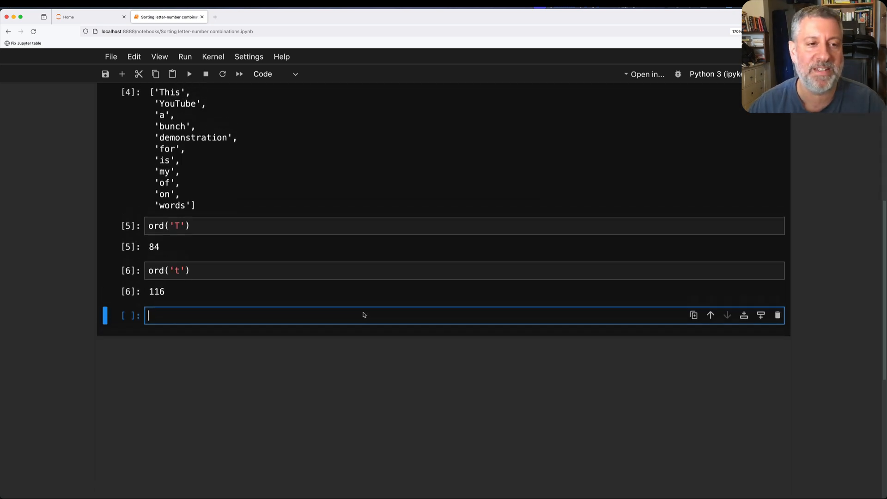
scroll(up, 3)
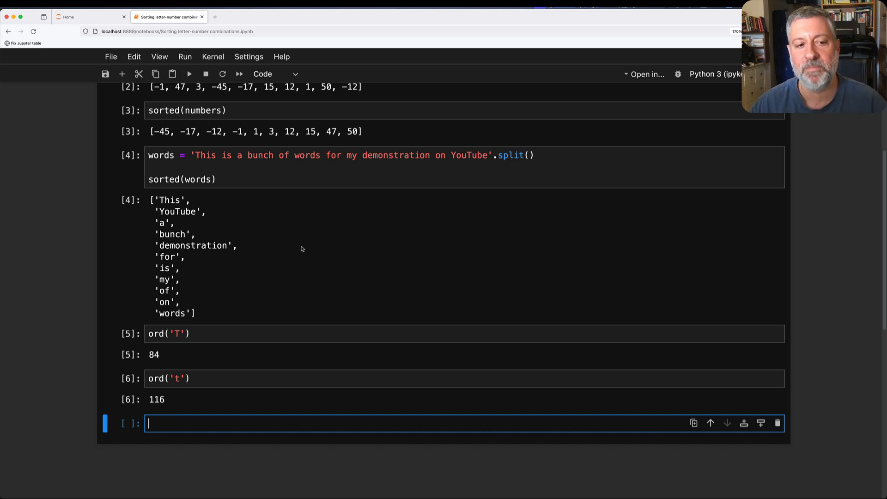
mouse_move(351, 287)
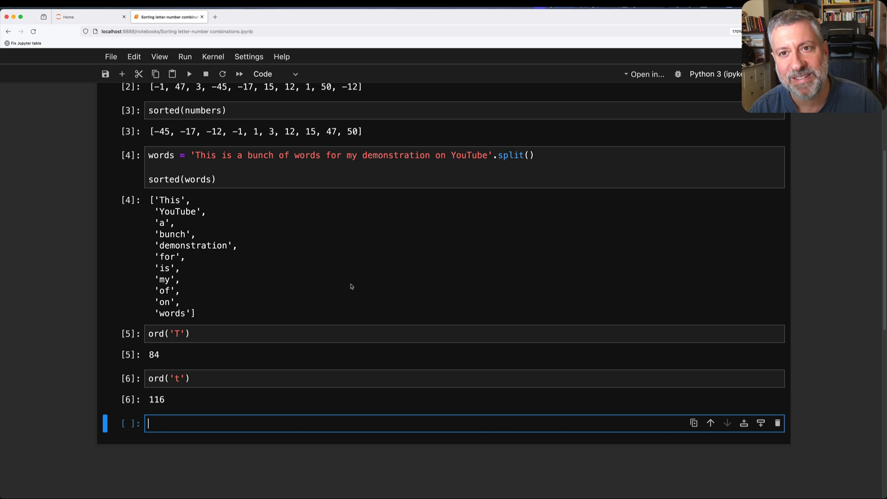
Step: Write mylist = [[10, 20, 30], [5, 15, -10], [5, 12, 6], [10, 7, 8]] and sorted(mylist)
text(my)
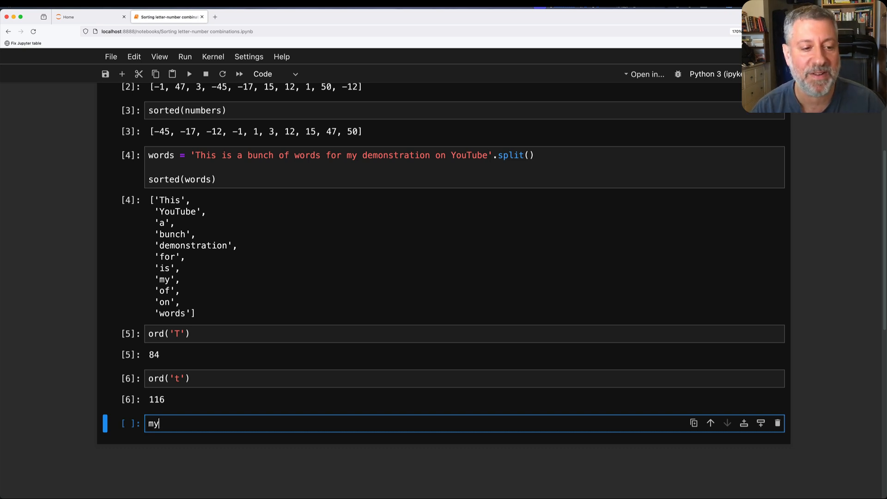
text(list = [)
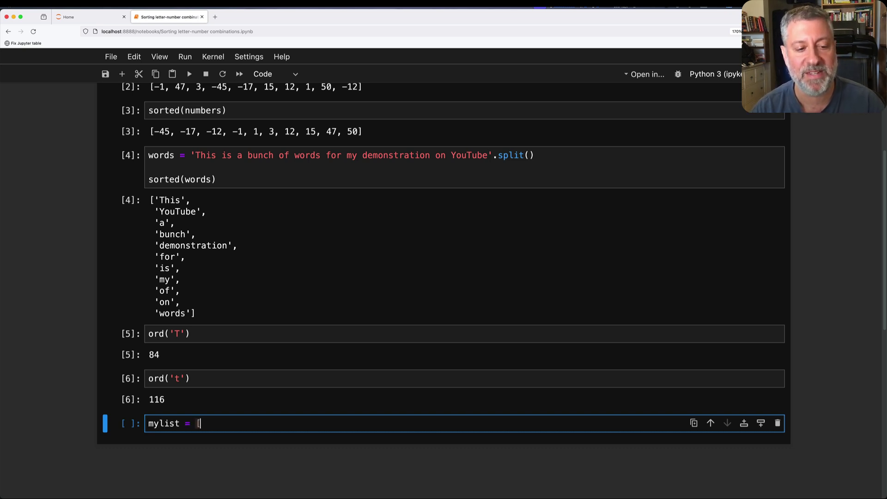
text([10, 20, 30)
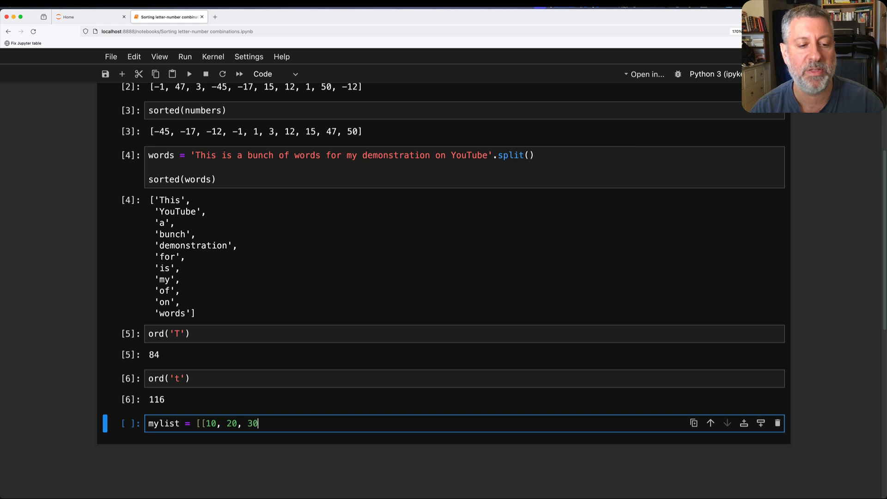
text(], [5,)
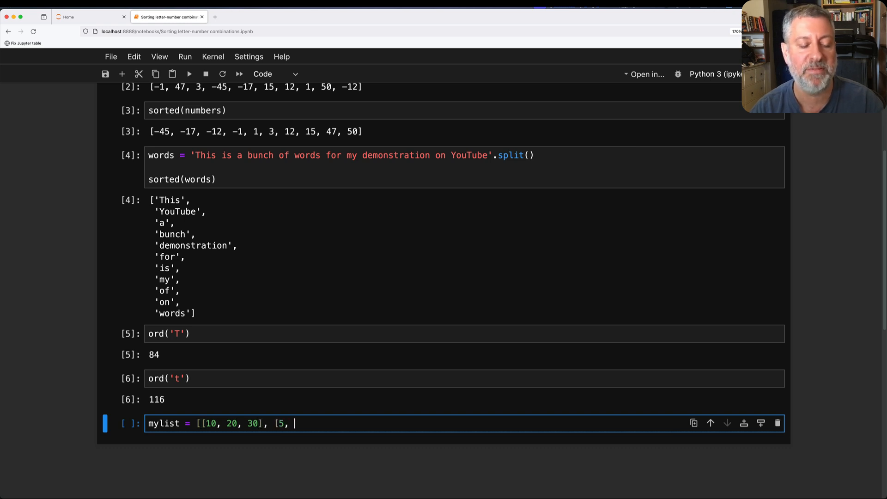
text(15, -10)
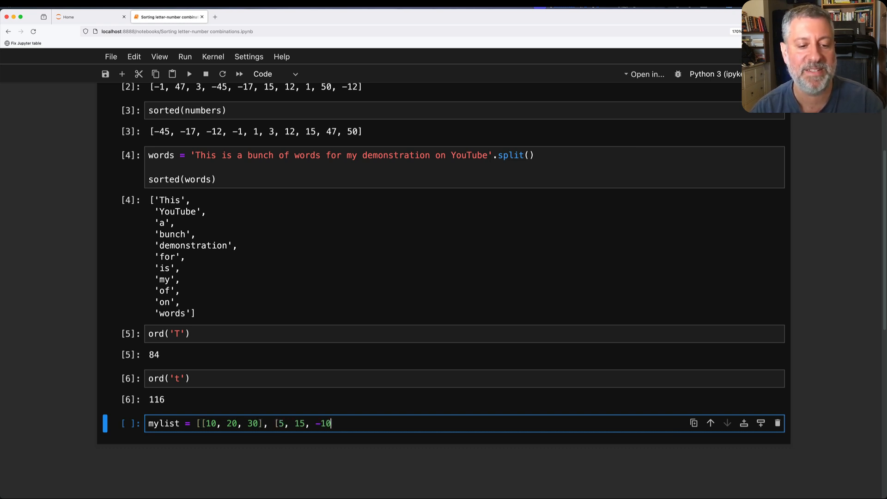
text(], [5, 12, 6],)
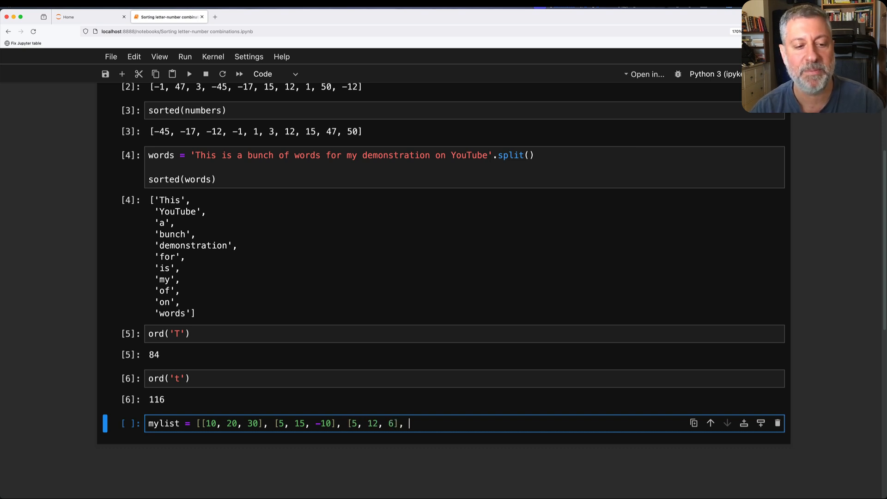
text([10, 7, 8)
text(# list of list)
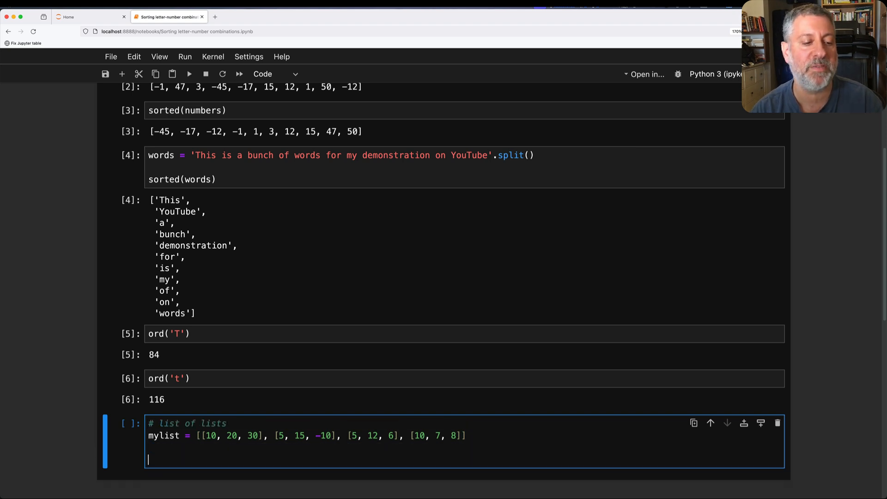
text(sorted(mylist))
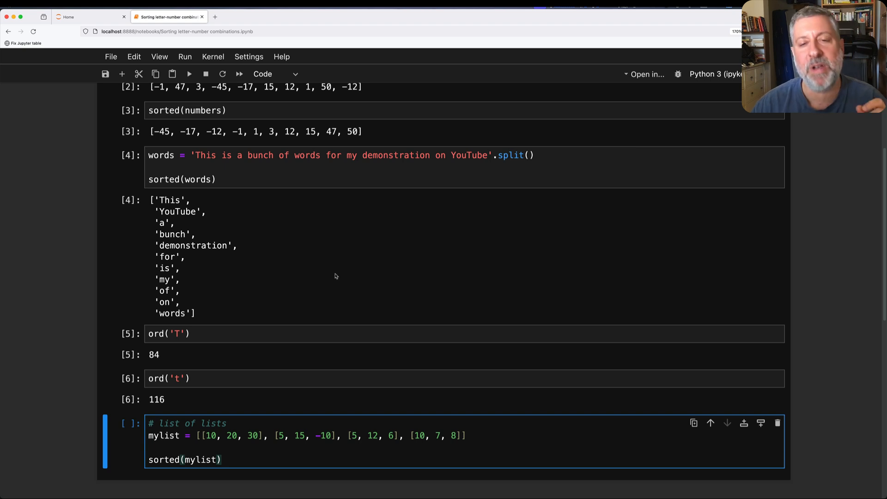
mouse_move(259, 209)
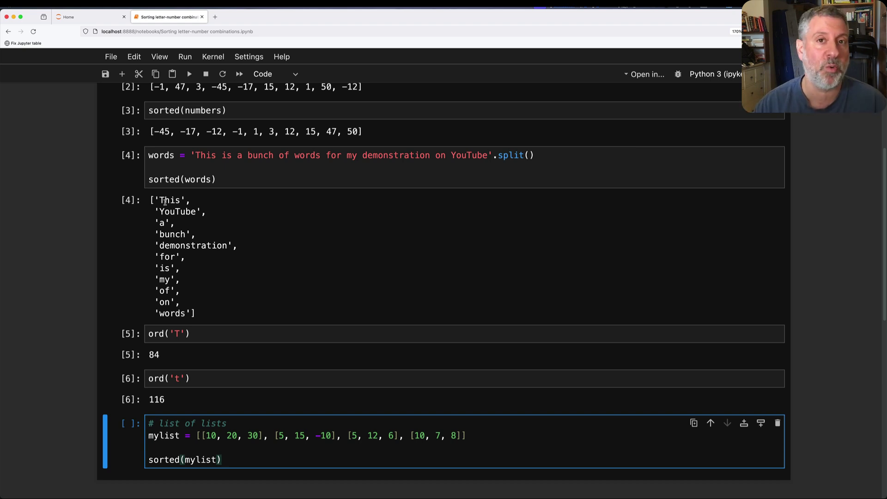
click(222, 459)
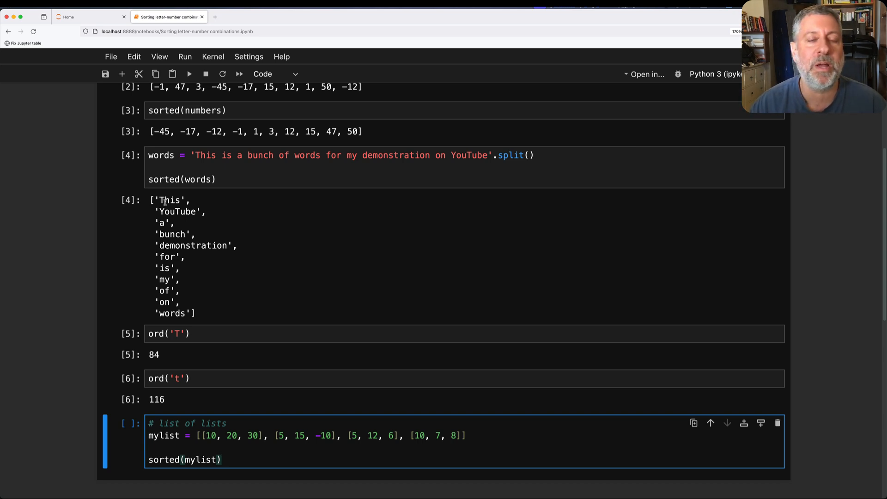
click(222, 459)
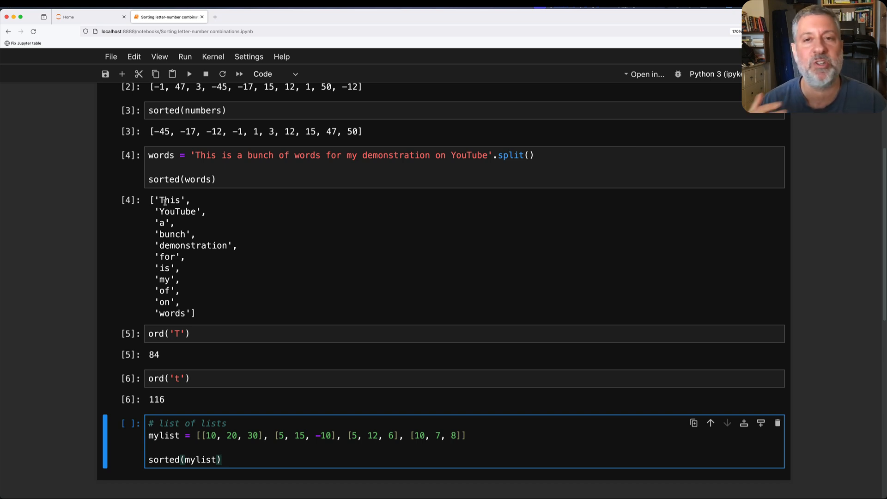
click(221, 459)
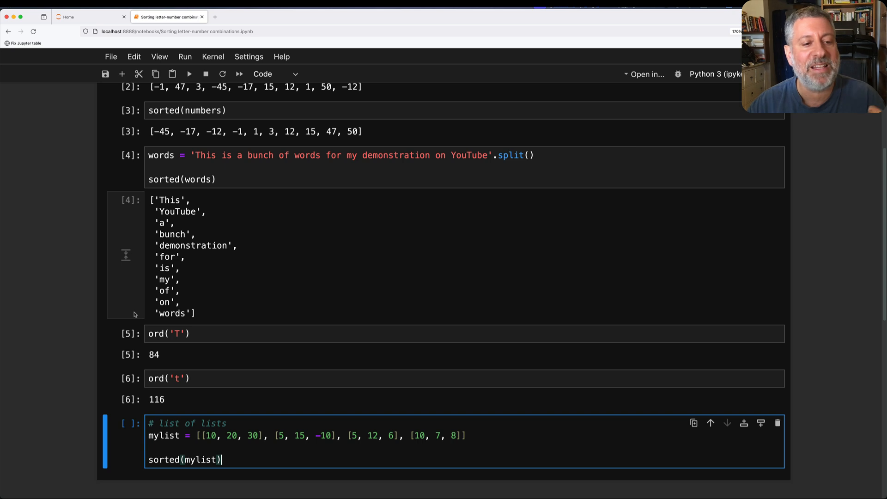
Step: Scroll down to the sublists sorted by first then second element and select the empty cell
scroll(down, 3)
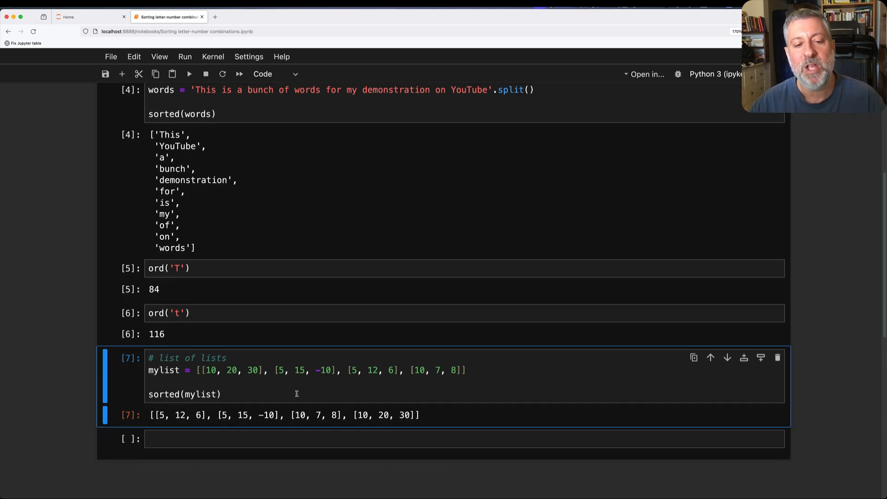
scroll(down, 3)
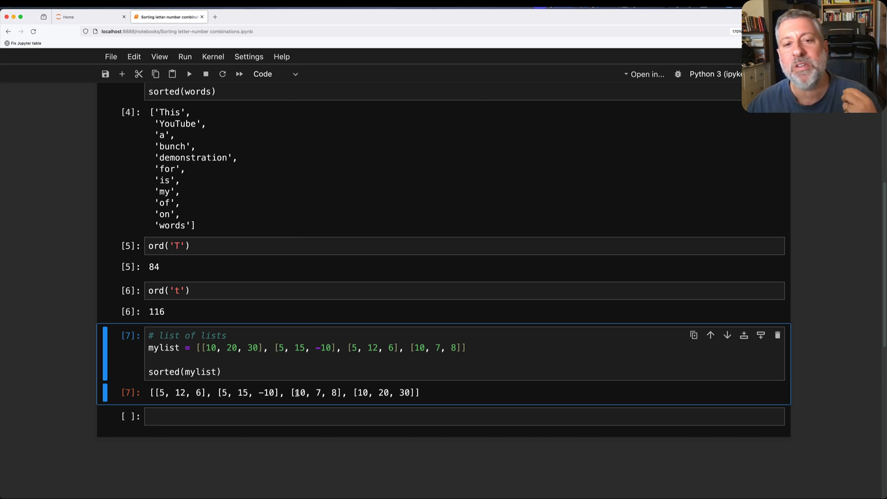
click(309, 416)
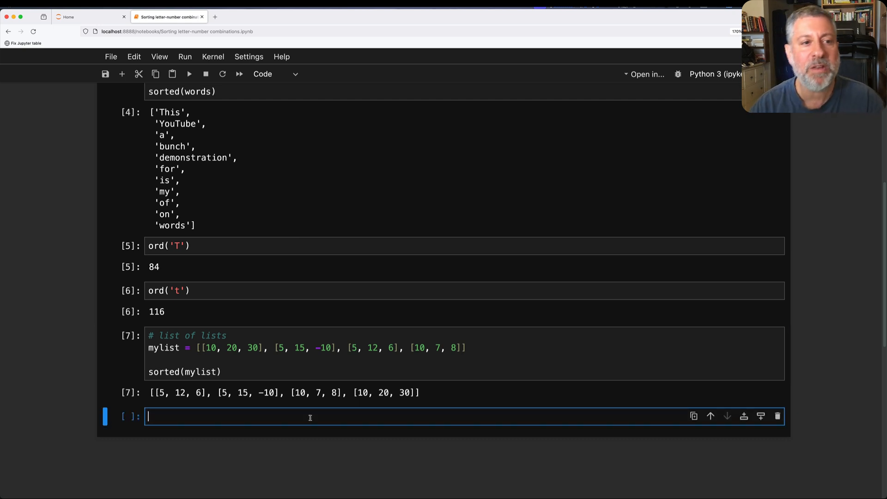
Step: Copy the random-number cell to produce the numbers as strings, then sort them as text
scroll(up, 3)
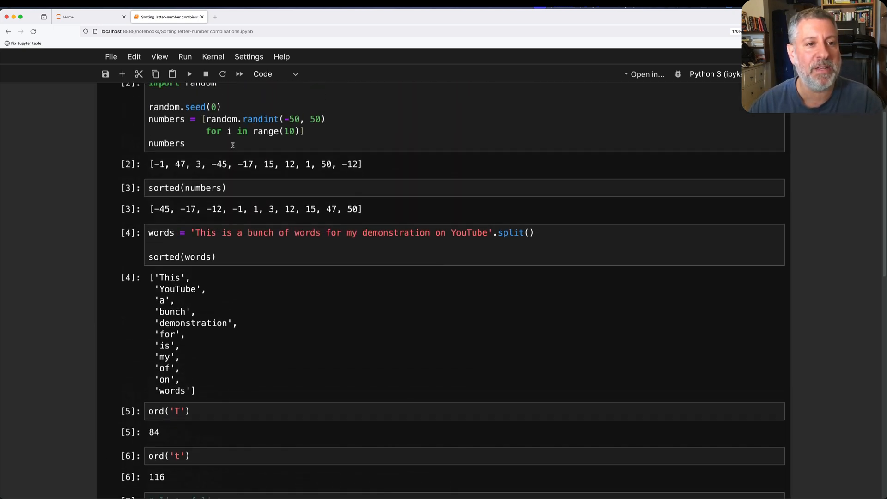
click(222, 106)
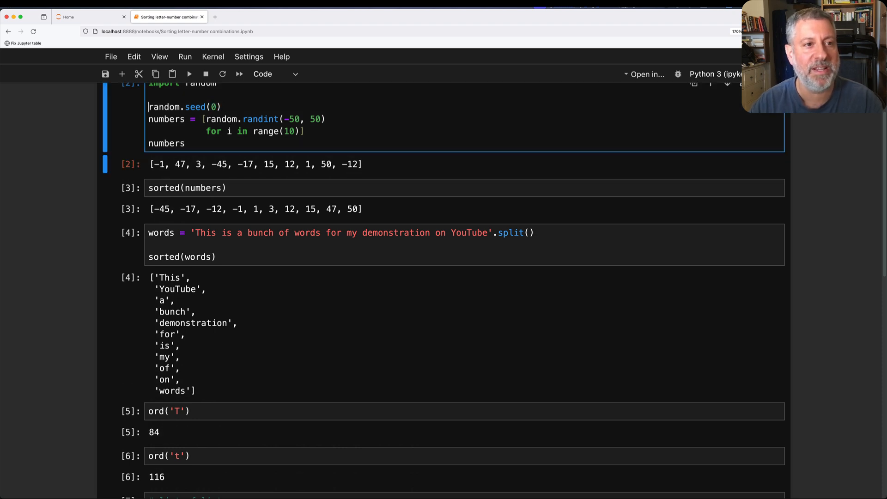
scroll(down, 3)
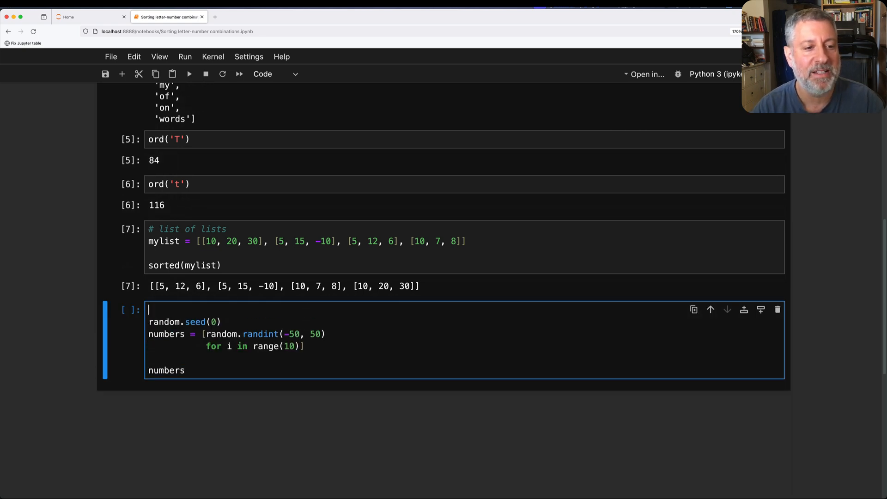
text(# get these numbers)
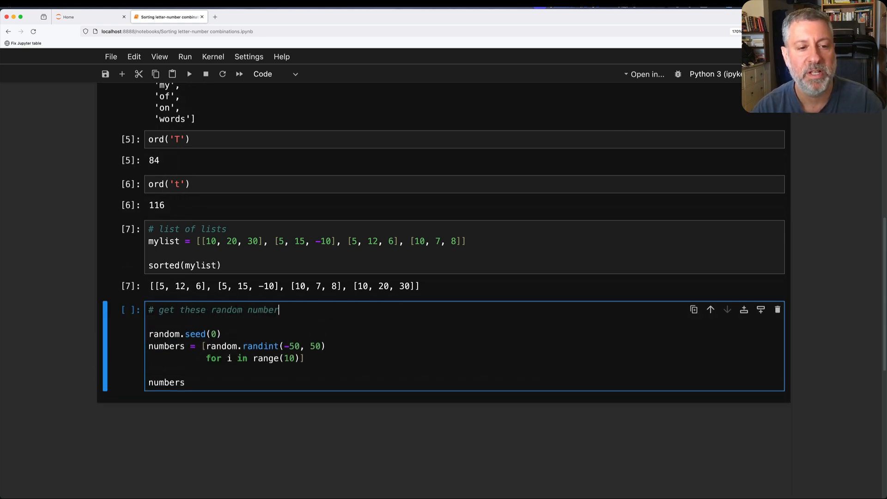
text(s as string)
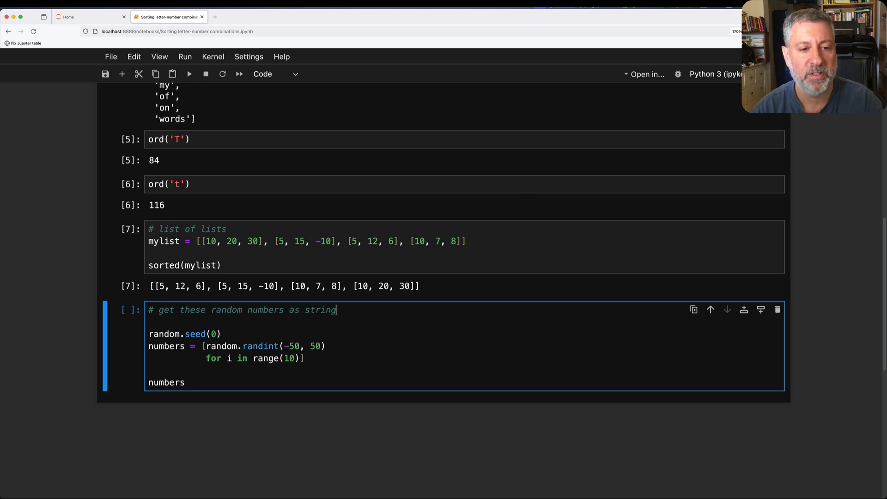
text(s)
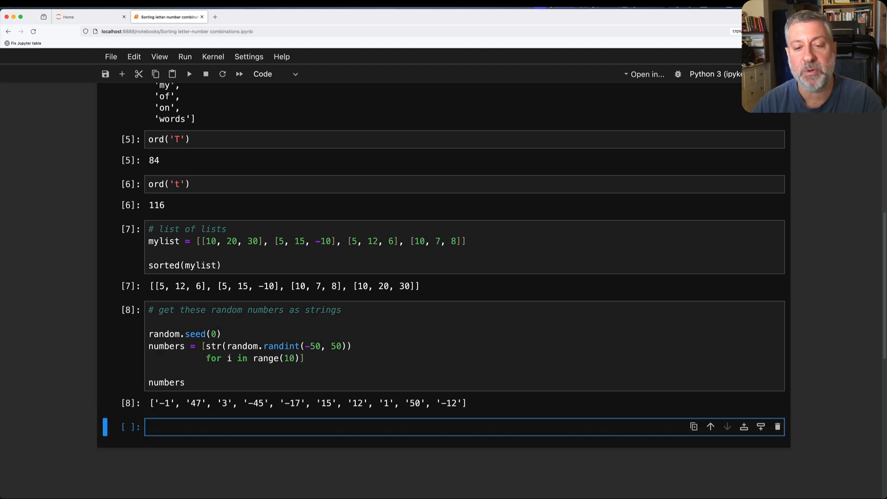
text(sorted(number)
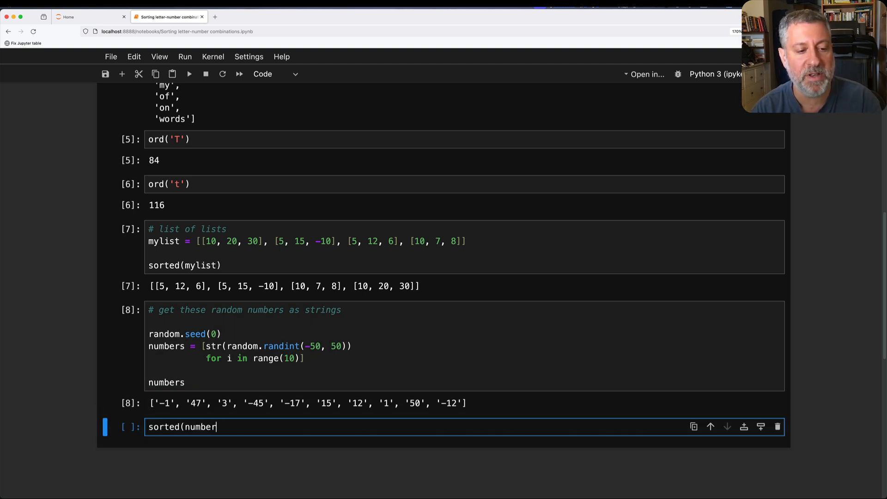
key(shift+enter)
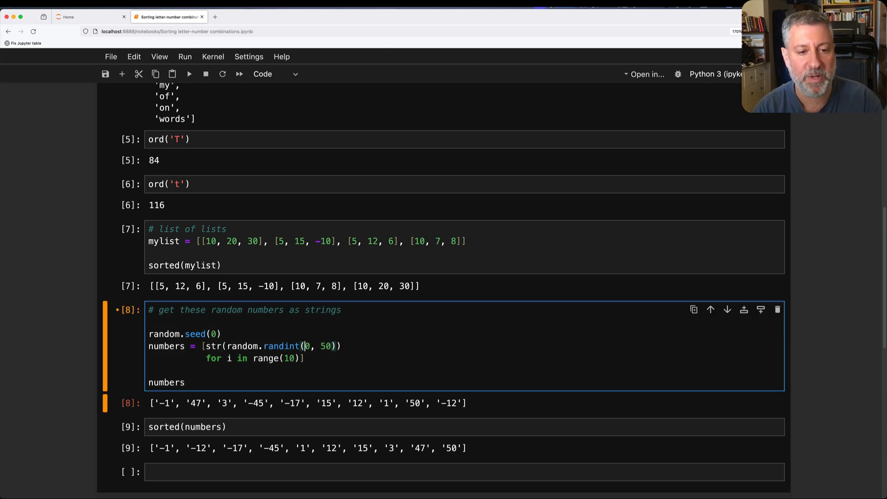
Step: Change the random range to 0–100 and rerun the text sort, putting '100' first
text(100)
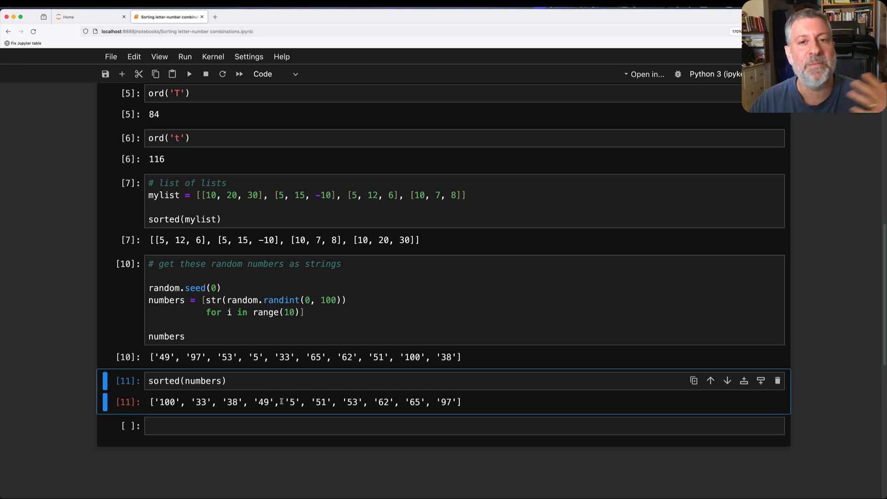
click(294, 425)
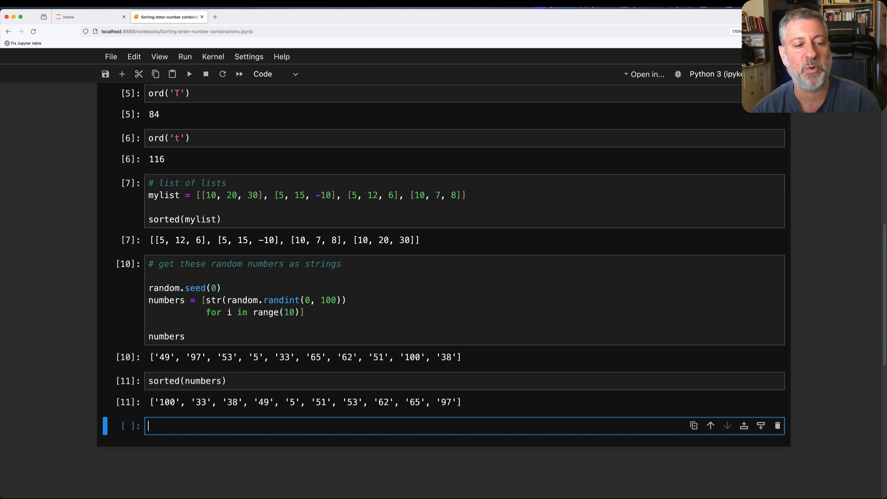
Step: Add comments about building a list of strings combining 'a', 'b', 'c' with these numbers
text(# let's create a b)
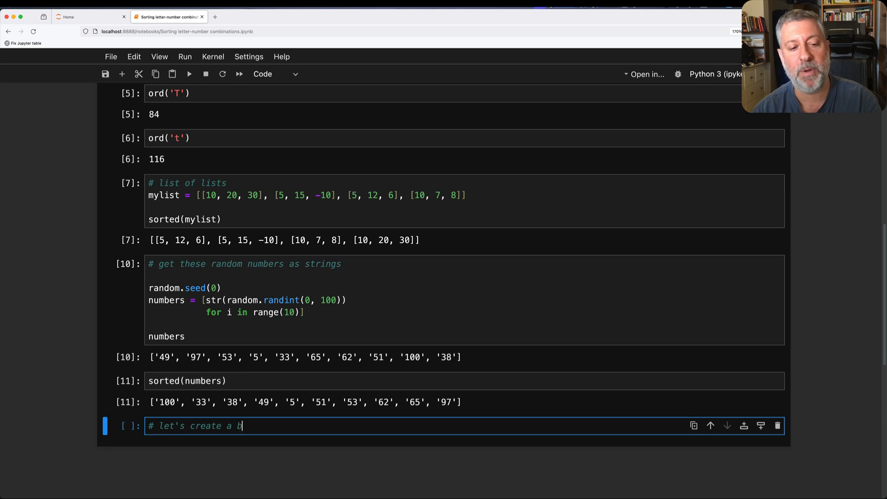
text(unch of)
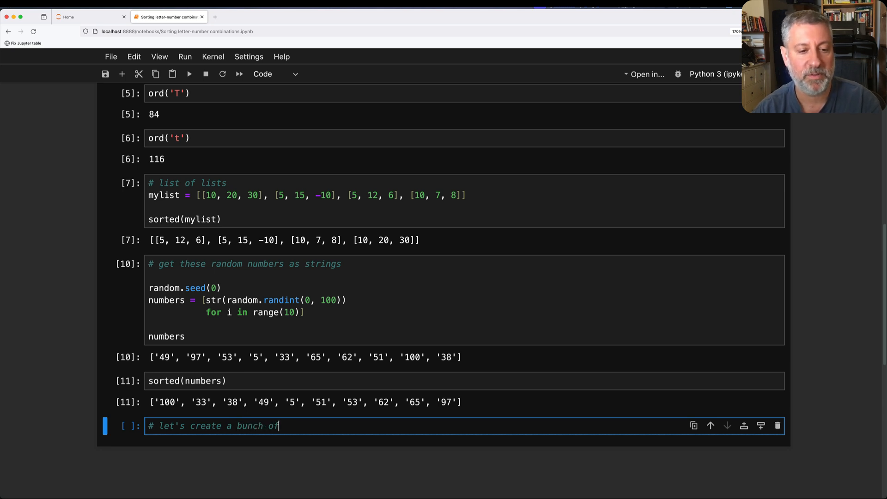
text(list of 10)
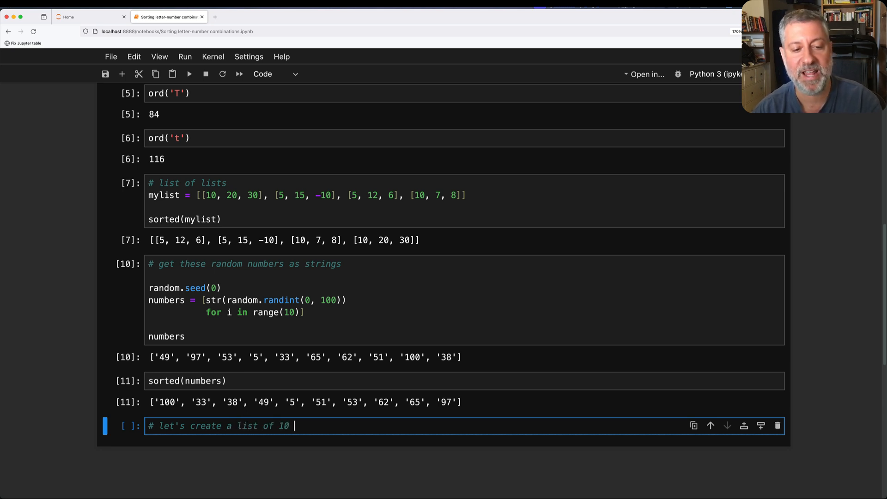
text(strings base)
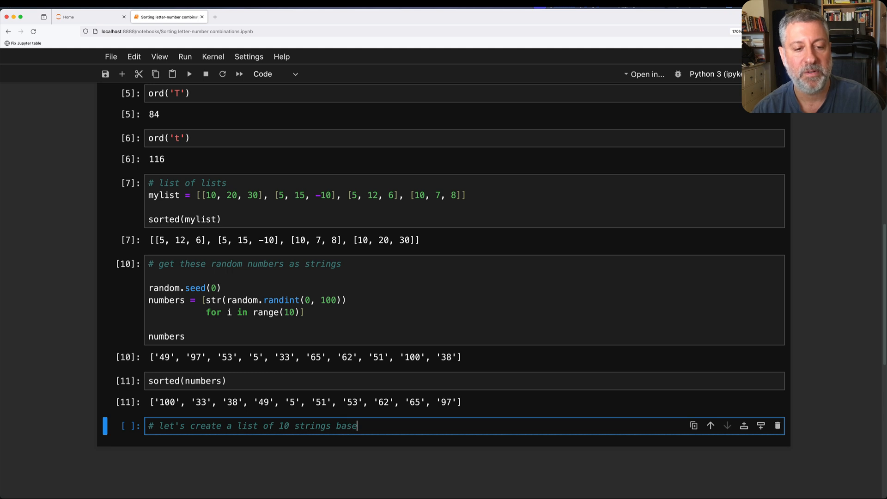
text(containing 'a)
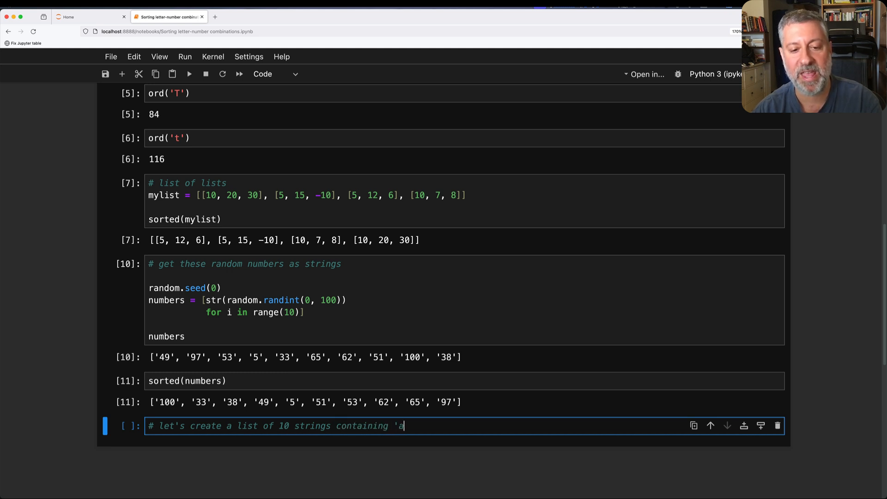
text(', 'b', and 'c')
text(# and then th)
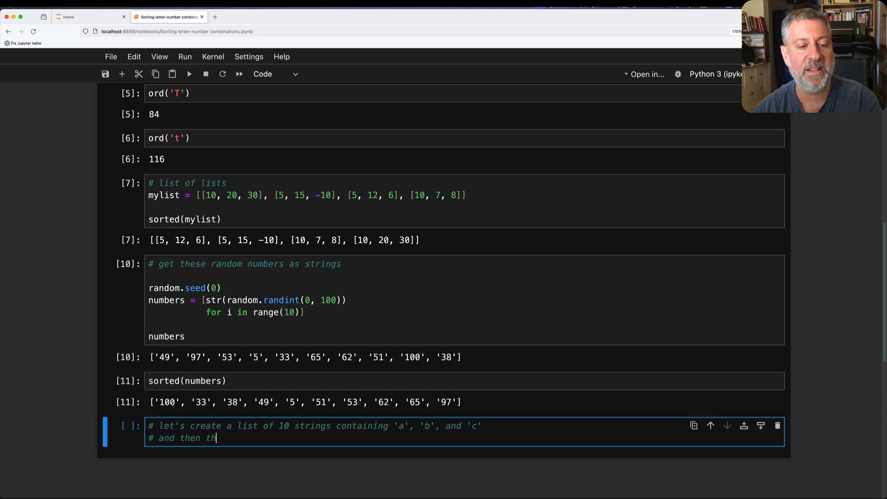
text(ese numbers)
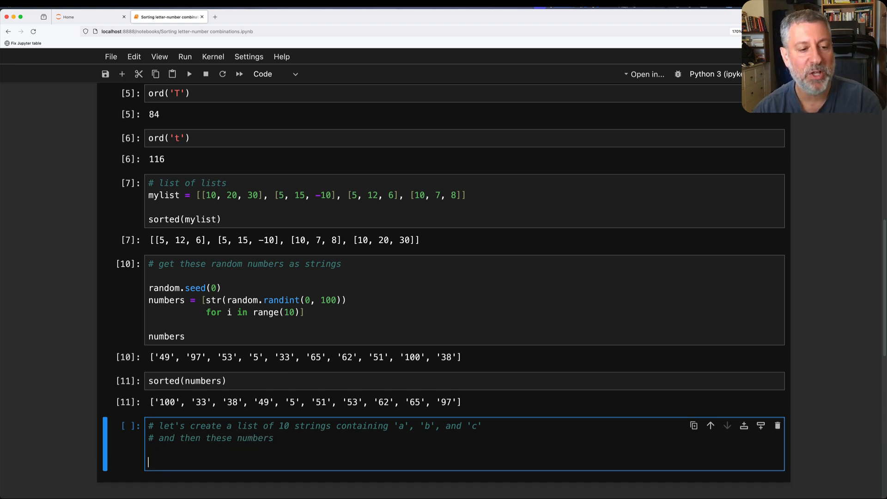
Step: Zip 'abcabcabca' with numbers into a list of letter-number tuples
text('abcab)
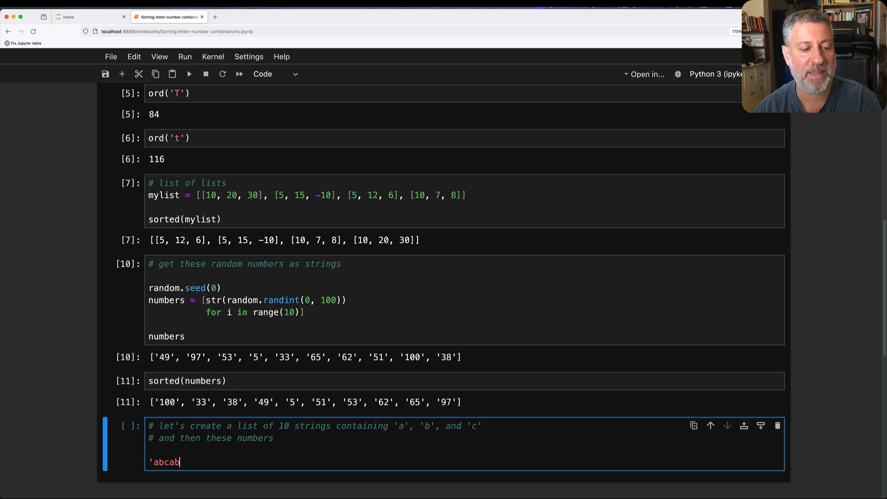
text(cabca')
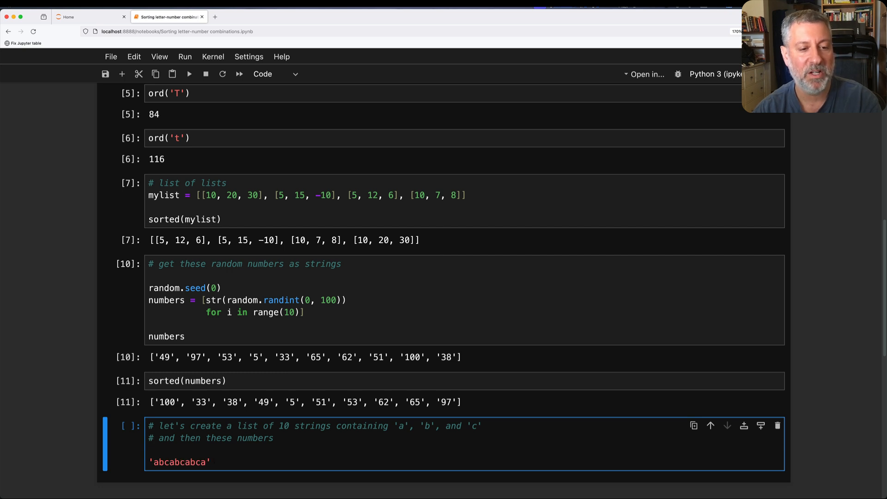
text(, numbers)
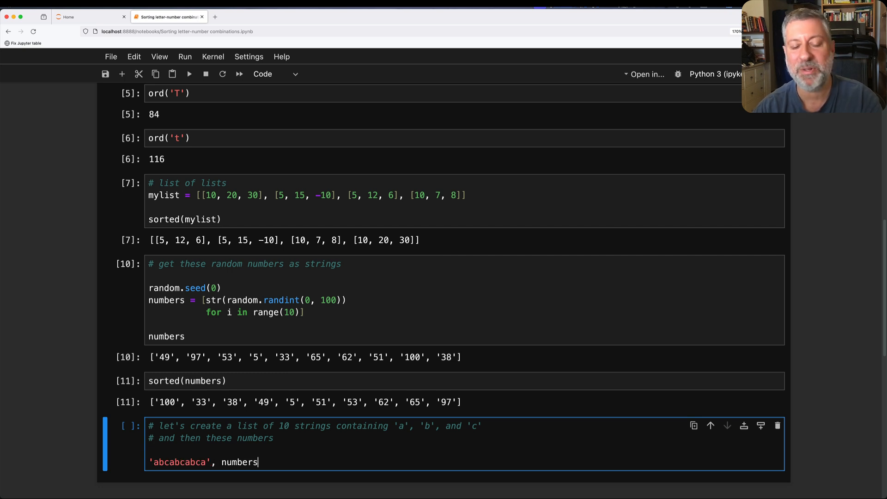
text(zi)
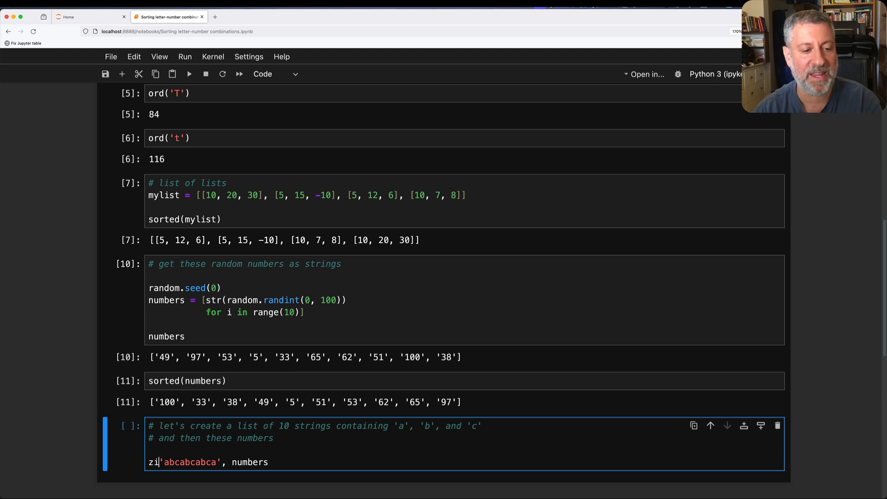
text(p()
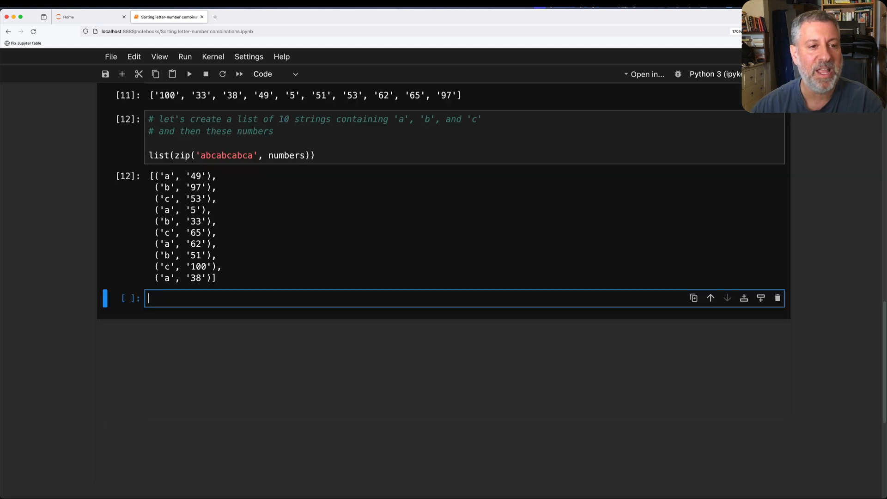
Step: Rewrite the zip as mylist = [f'{letter}{number}' for letter, number in zip(...)]
scroll(up, 3)
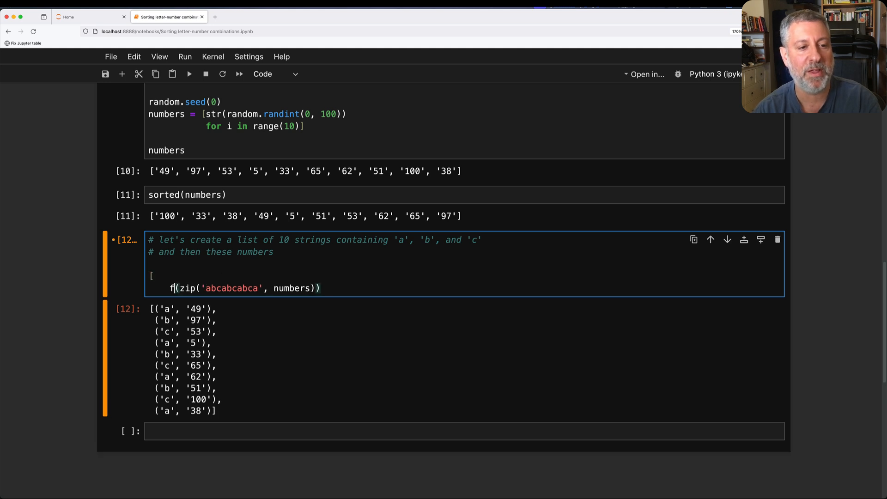
text(for)
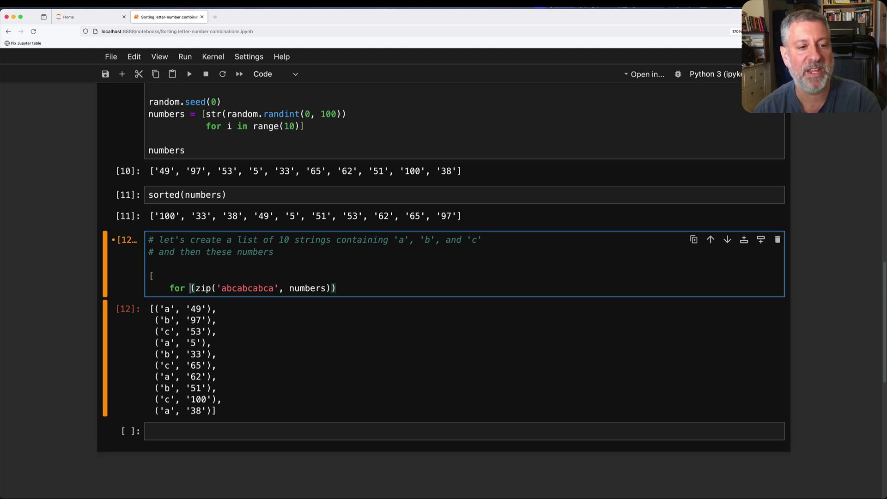
text(letter, number in)
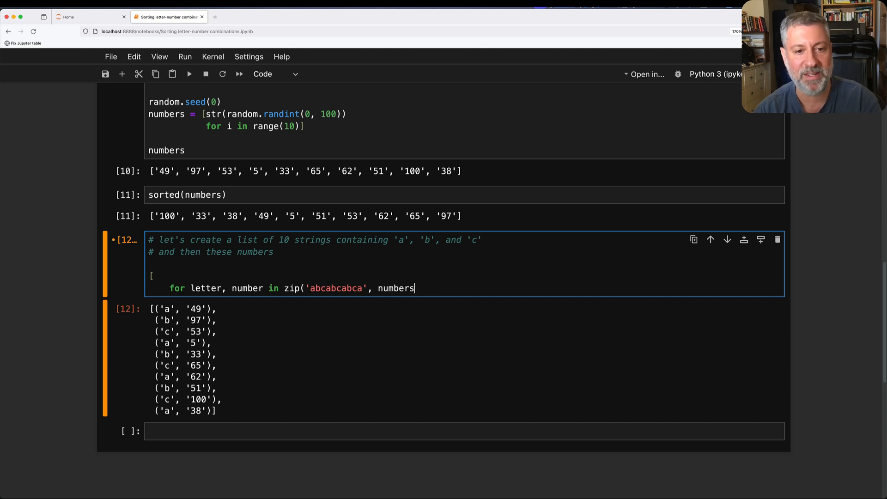
text())
text(])
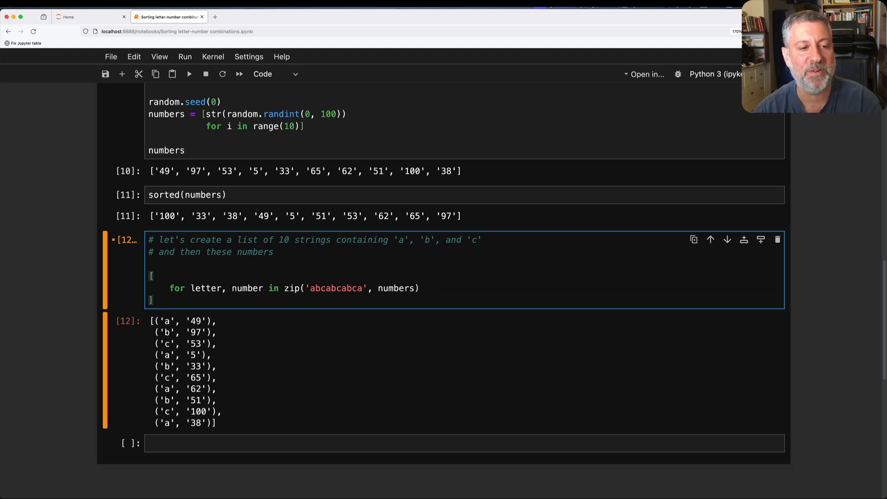
text(f'{let)
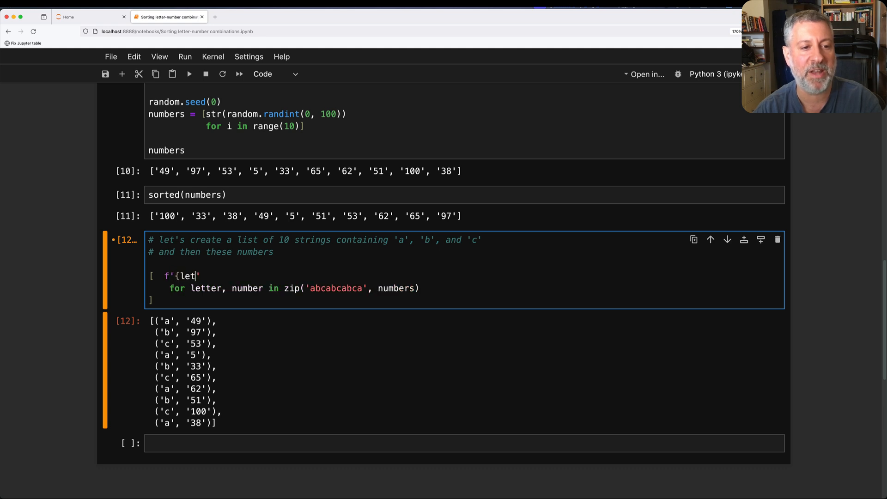
text(ter}{numbers)
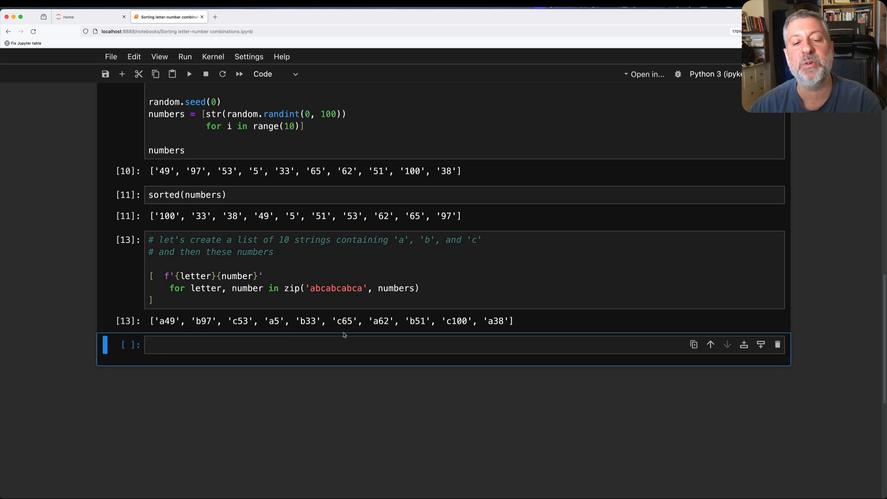
mouse_move(331, 329)
text(m)
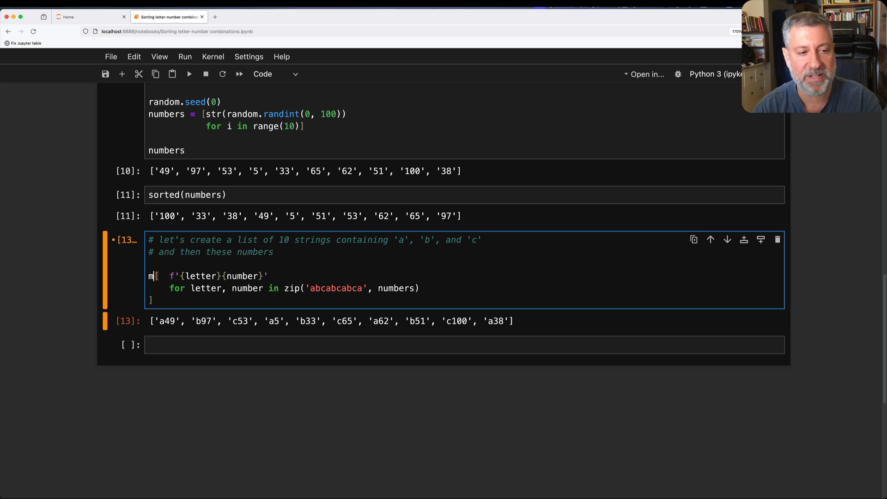
text(ylist =)
text(mylist)
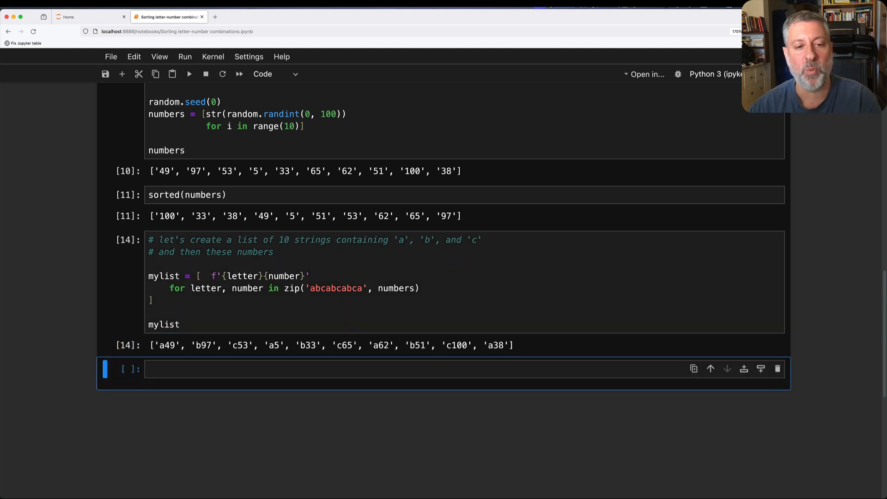
Step: Comment 'first sort by letter, then by number, but numerically' and run sorted(mylist)
text(#)
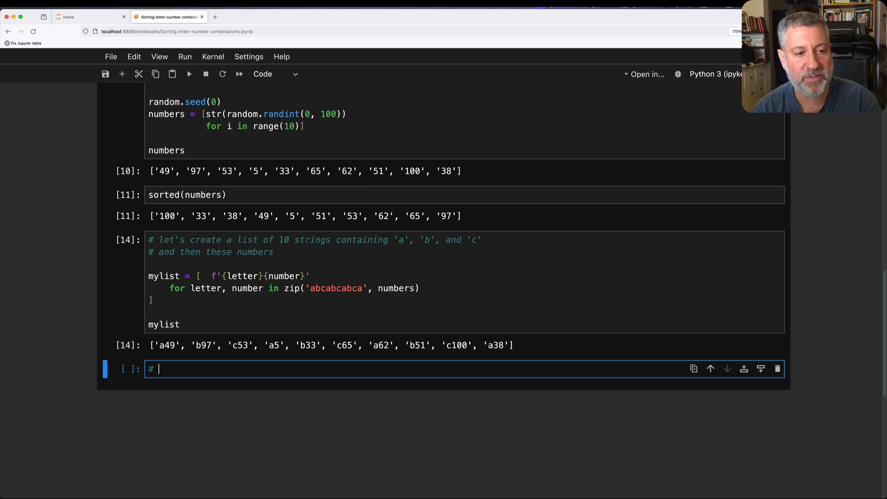
text(first so)
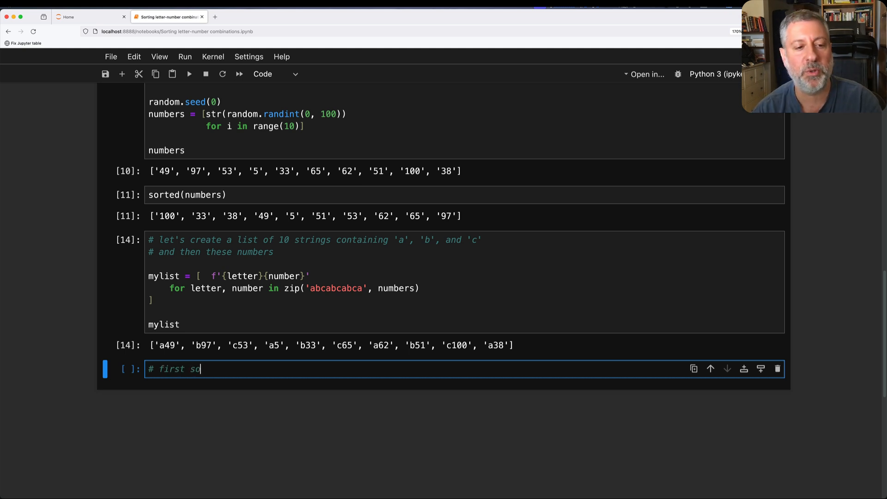
text(rt by letter)
text(# then sort by n)
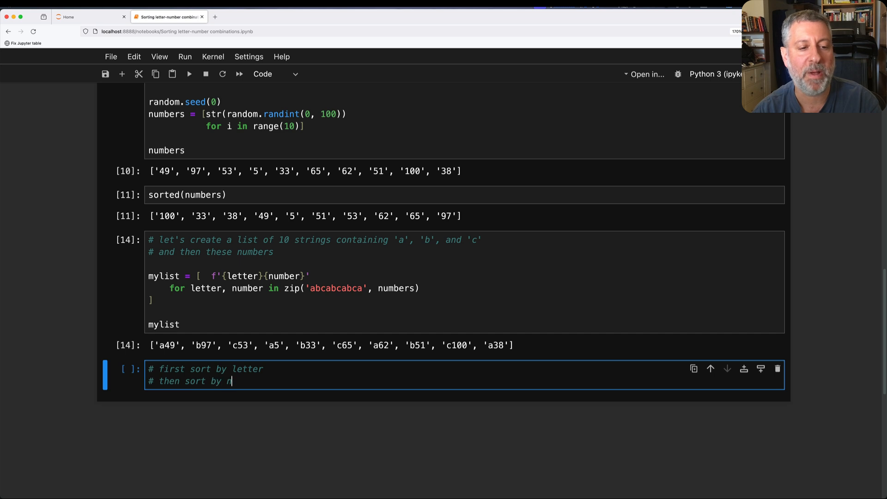
text(umber, but numerically)
text(sorted()
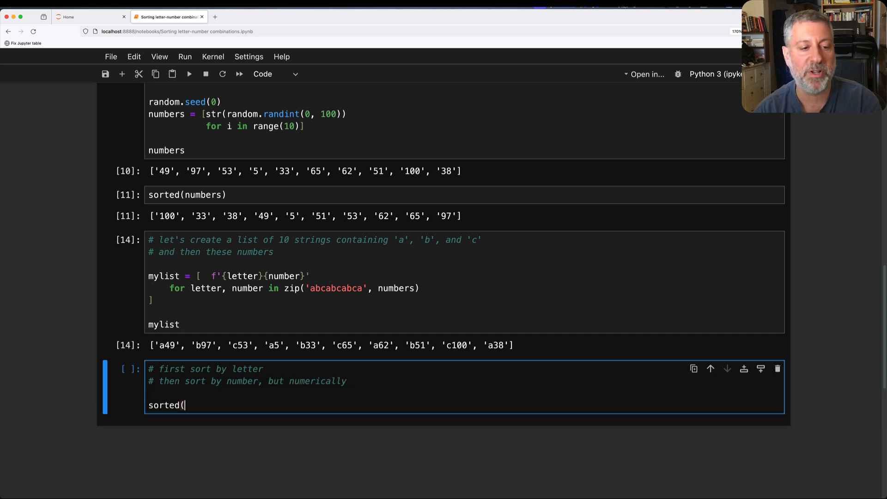
text(mylist))
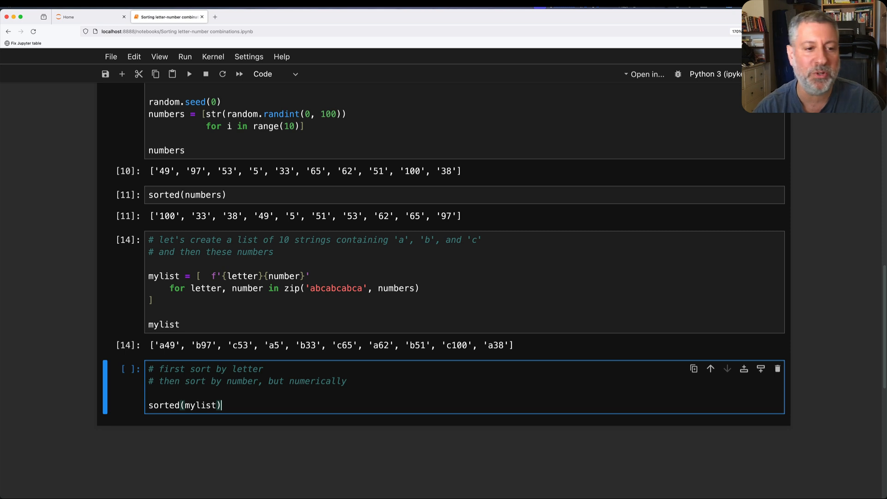
mouse_move(478, 361)
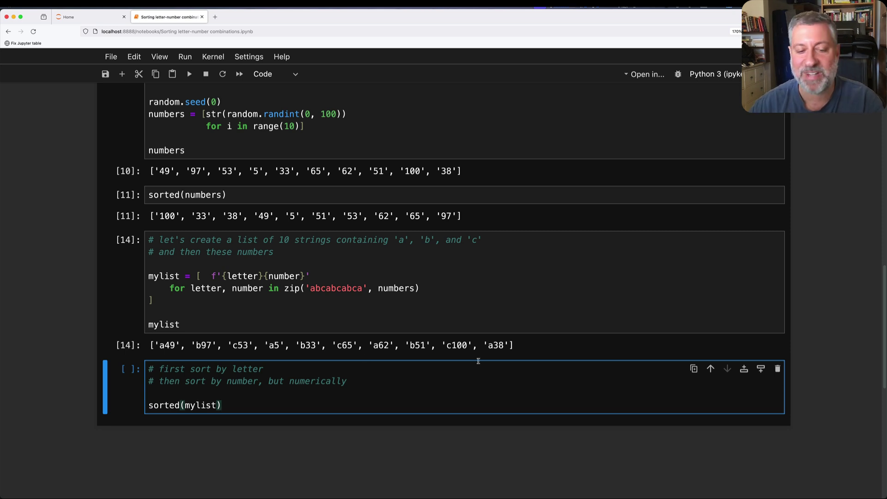
click(220, 405)
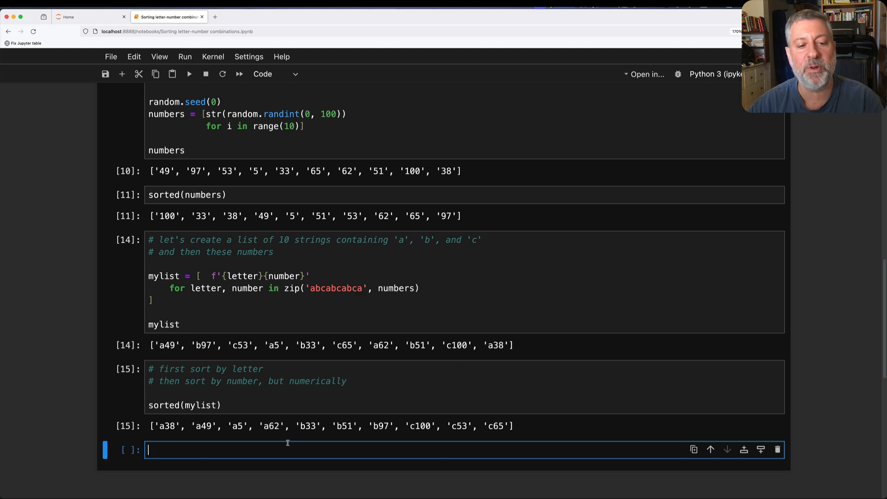
mouse_move(438, 428)
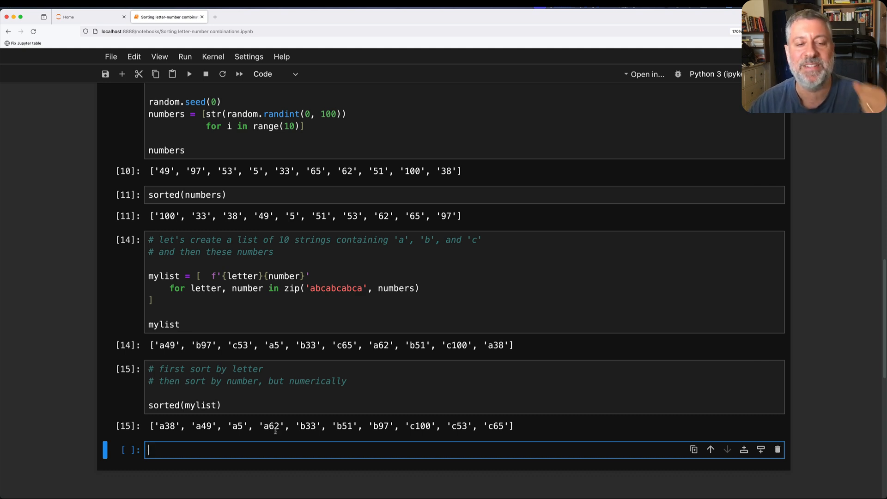
Step: Write a comment noting that the first character is a letter and the rest are digits
text(# first character is a letter)
text(# the rest o)
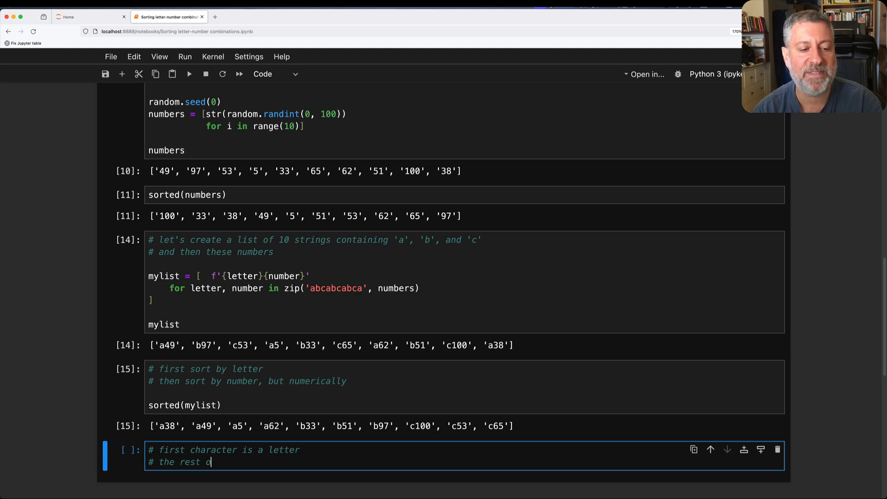
text(f the characters are digits)
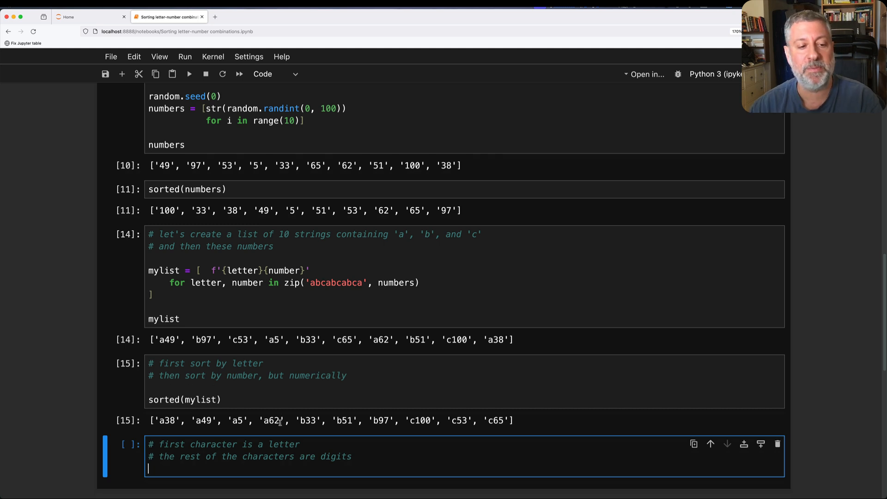
scroll(down, 3)
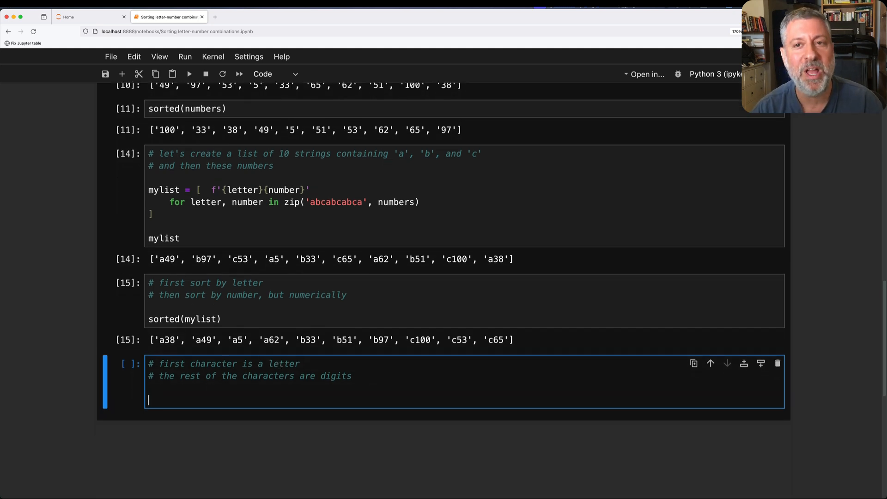
Step: Comment the plan for sortable 2-element tuples (one-character string, integer) and begin a list bracket
text(# I wnt to)
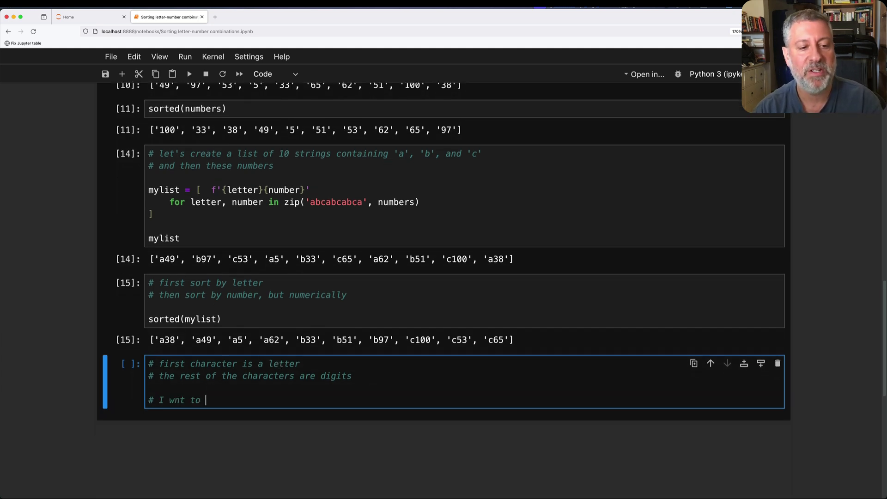
text(ant to get this i)
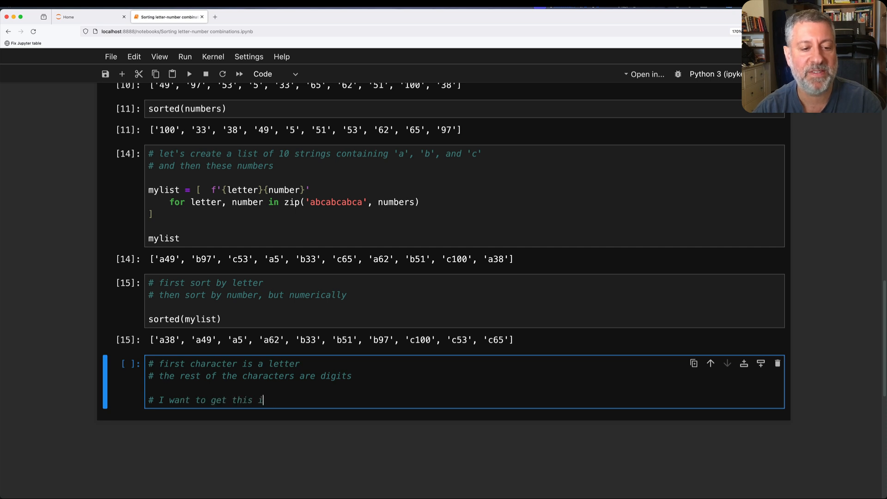
text(nto a form that I can sort)
text(# how)
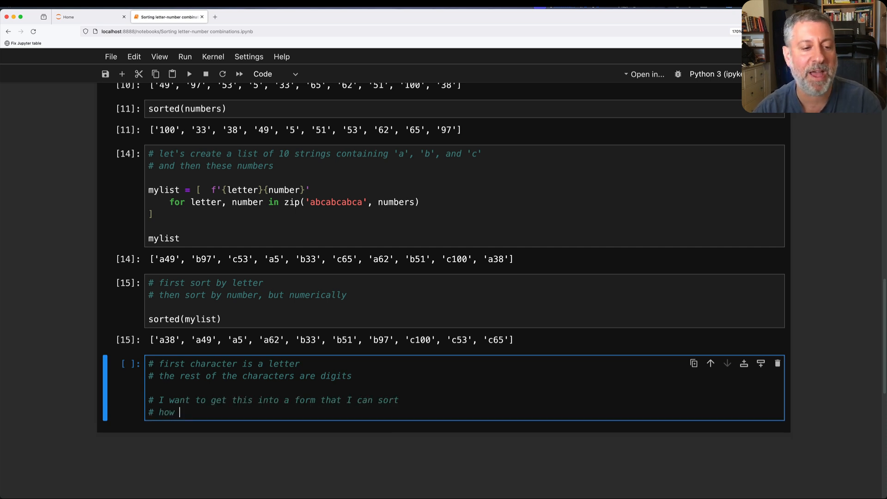
text(about a list of)
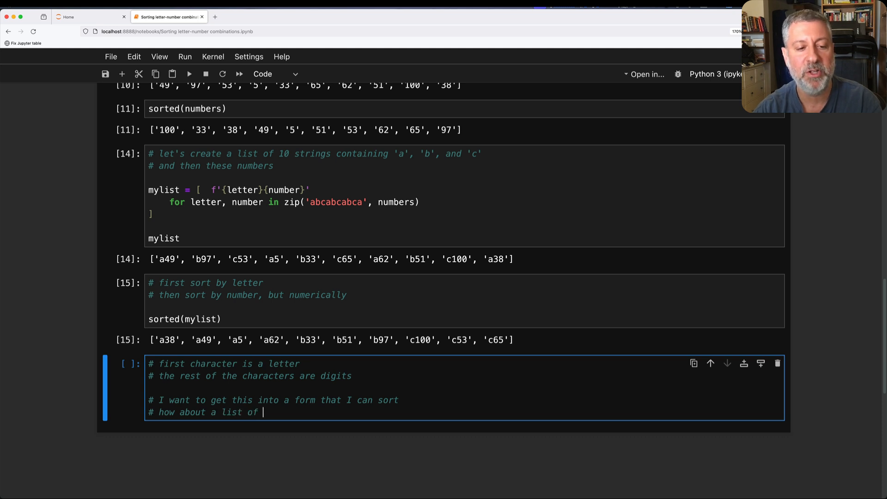
text(2-element tuples?)
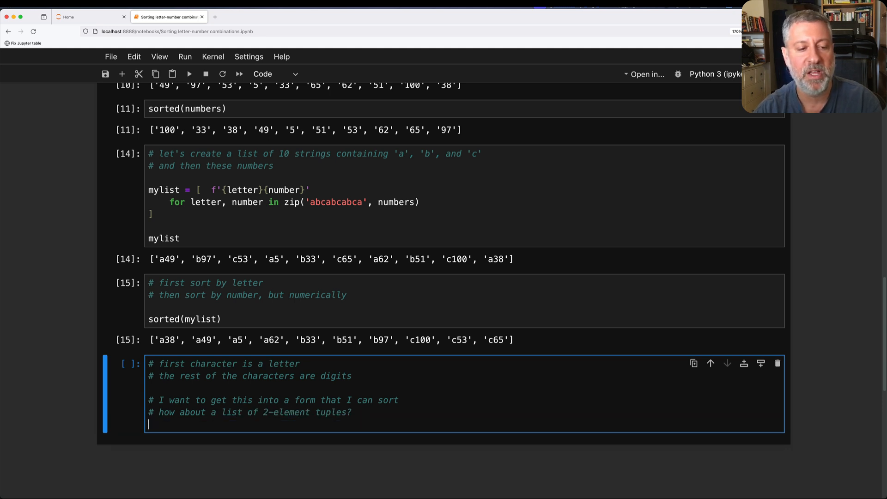
text(# - 1st element will be a one)
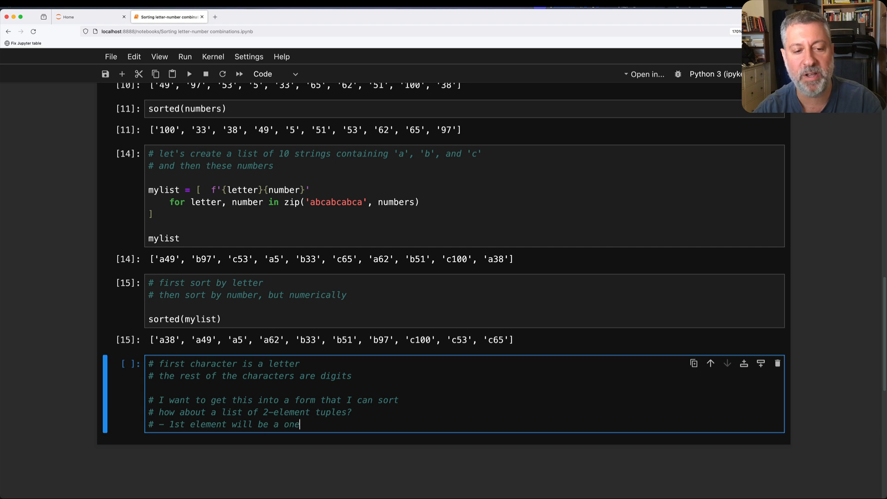
text(-character string)
text(# - 2nd element will be a)
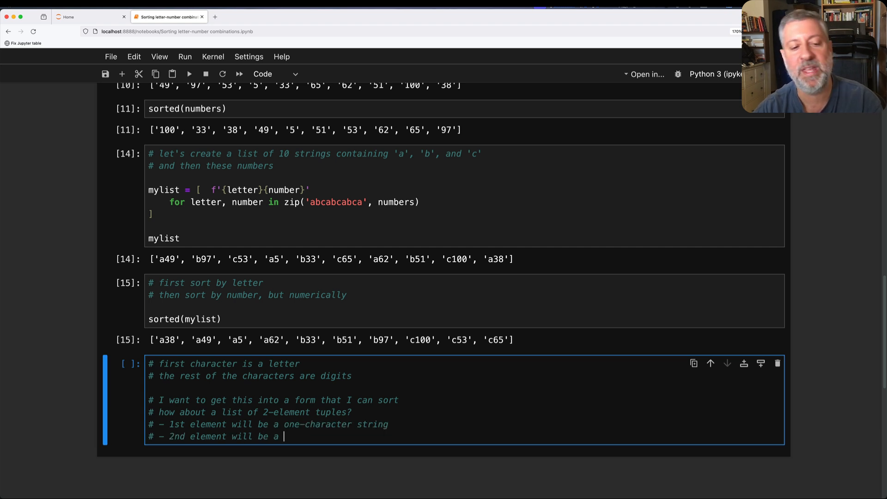
text(n integer)
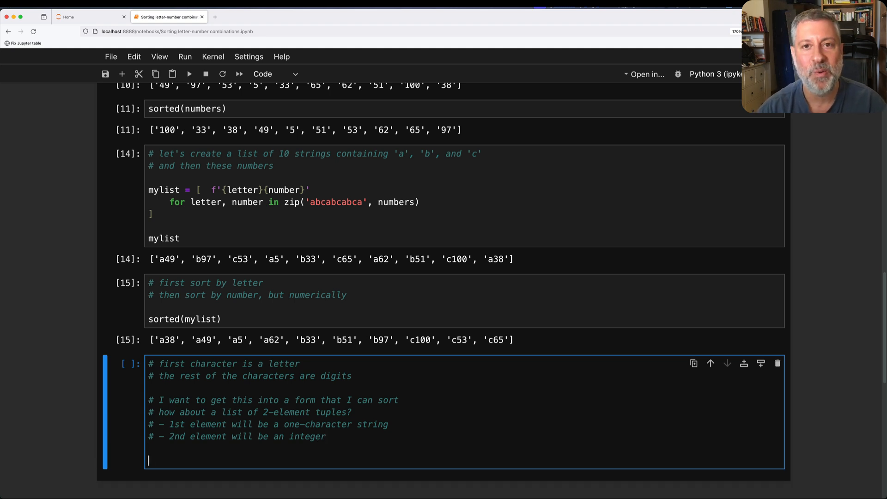
text([)
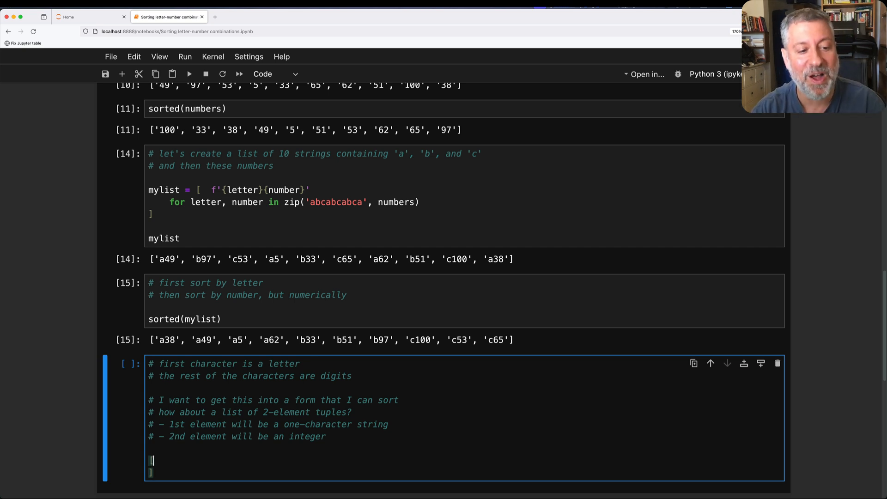
Step: Build new_list as (one_item[0], int(one_item[1:])) for one_item in mylist, showing ('a', 49) onward
text(for one)
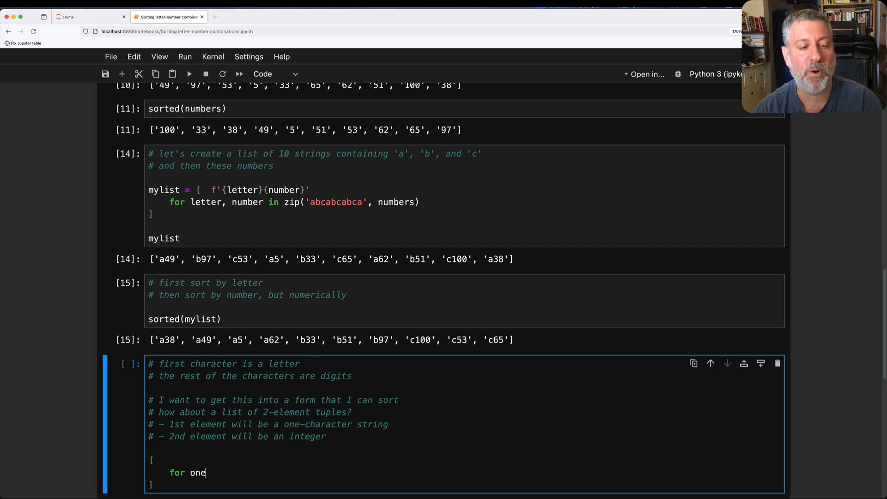
text(_item in)
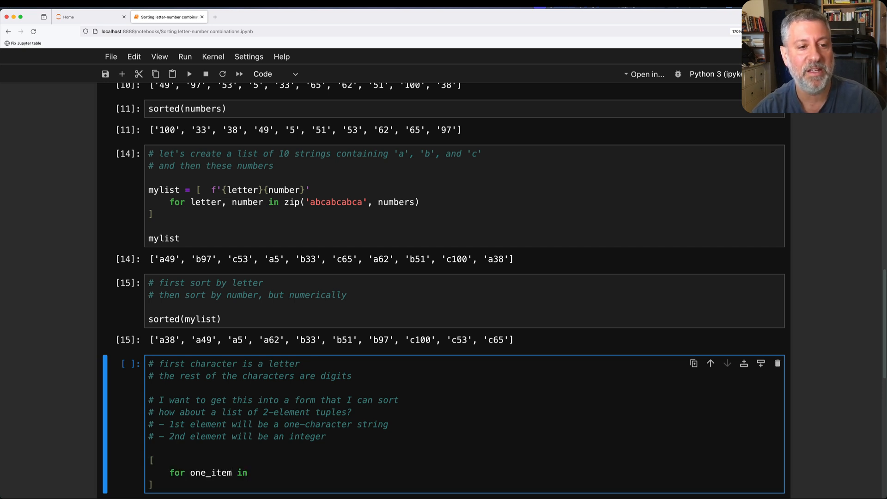
text(mylist)
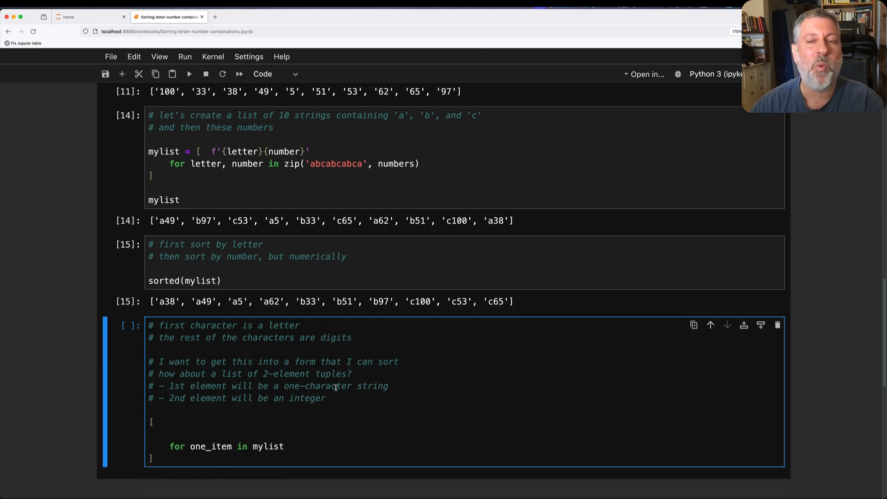
text(())
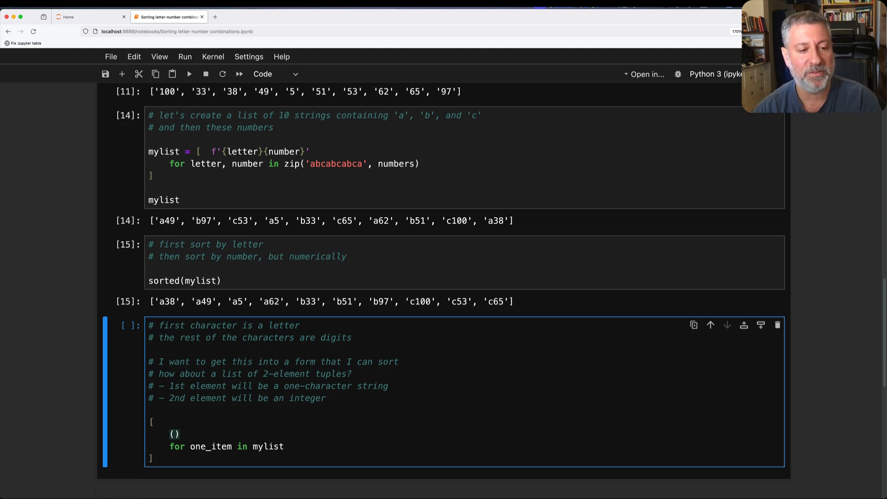
click(178, 434)
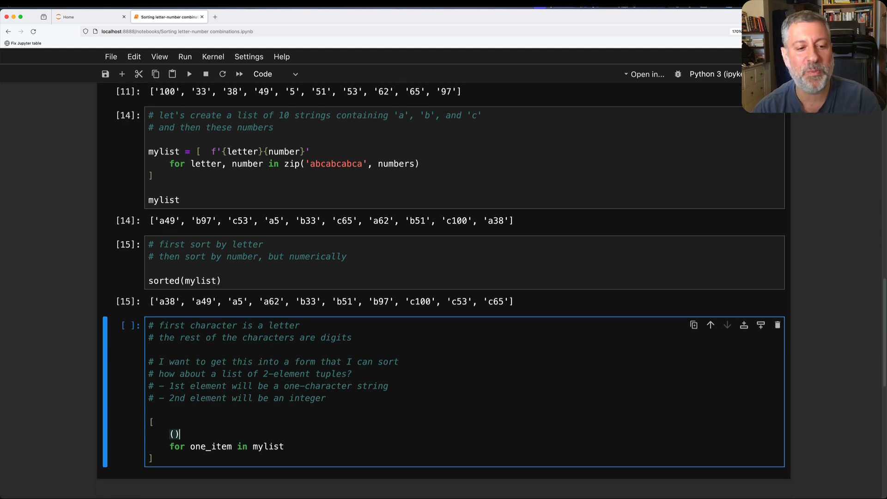
text(one_item[0],)
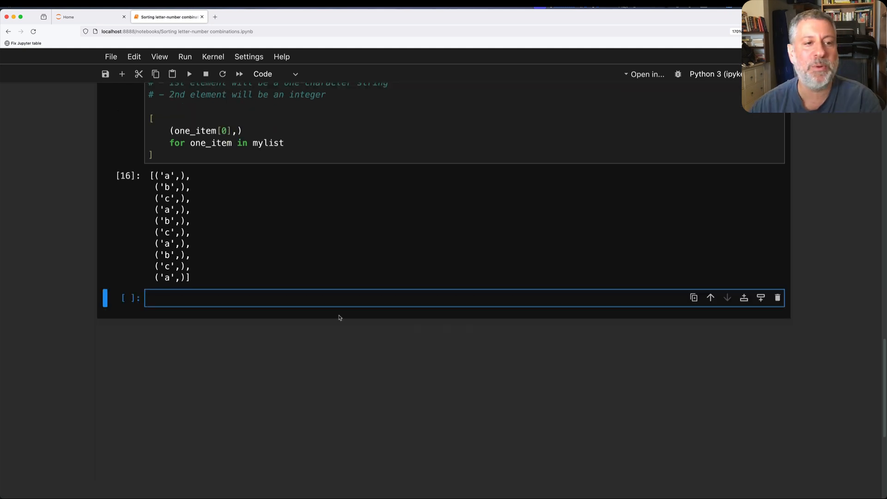
scroll(up, 3)
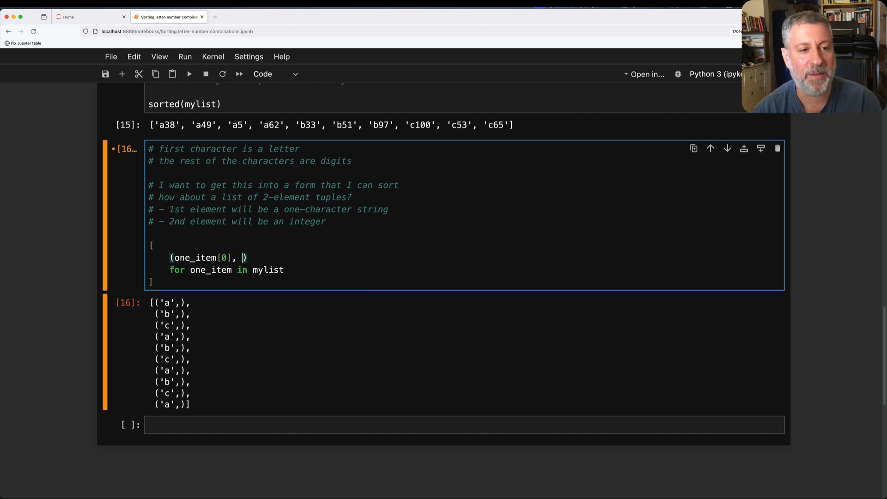
text(one_item[1:)
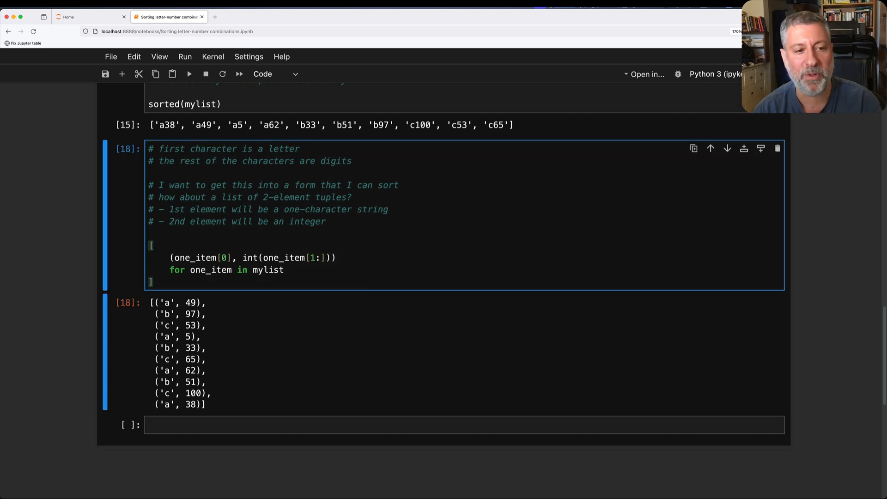
text(m)
text(new_list = )
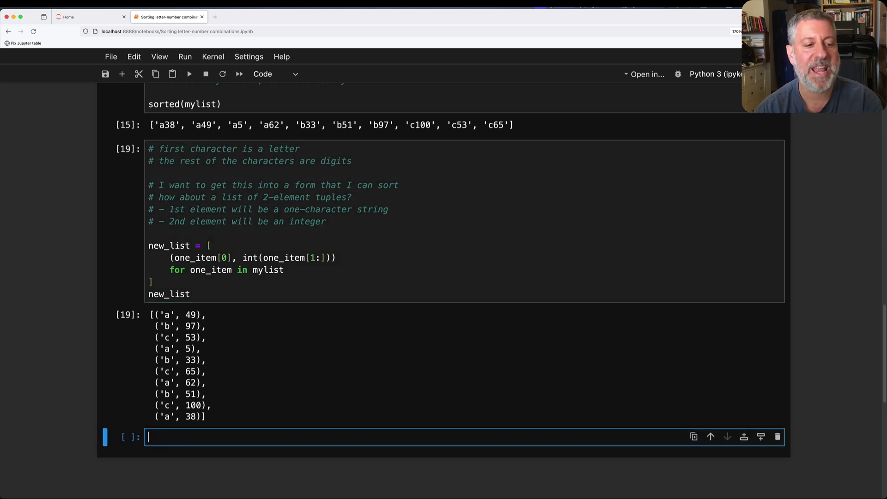
Step: Run sorted(new_list) to list tuples by letter then number, from ('a', 5) to ('c', 100)
text(sort)
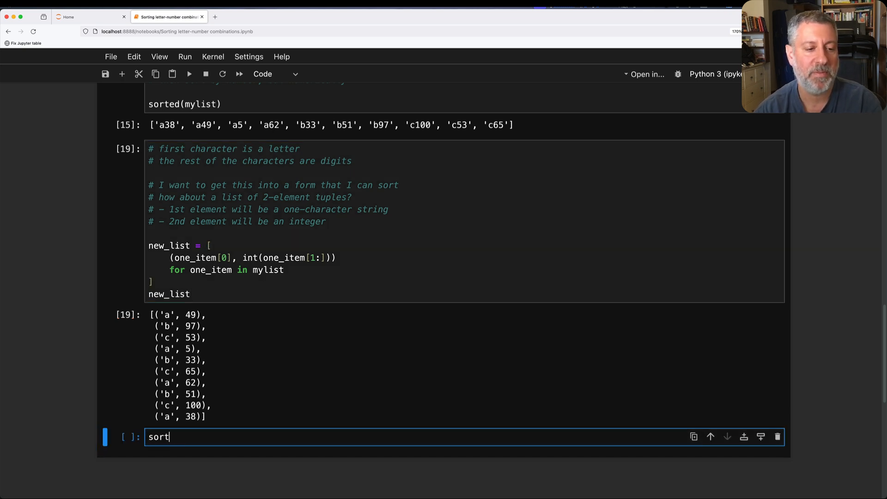
text(ed(new)
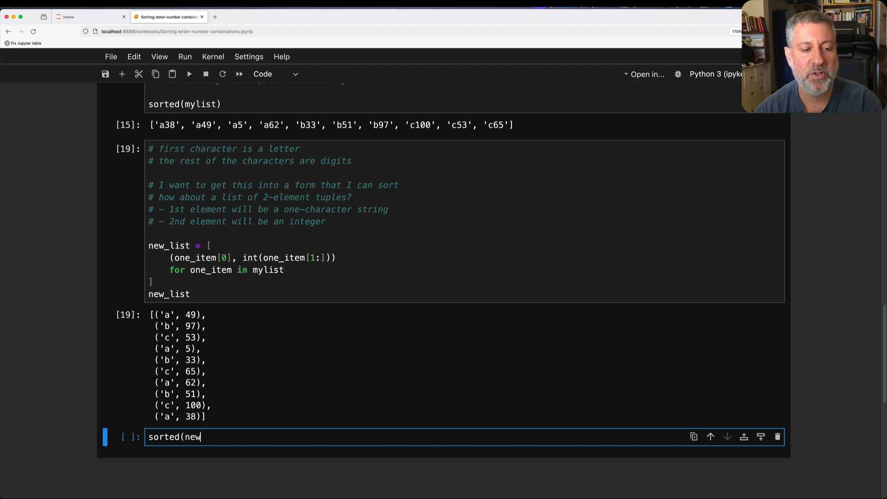
key(shift+enter)
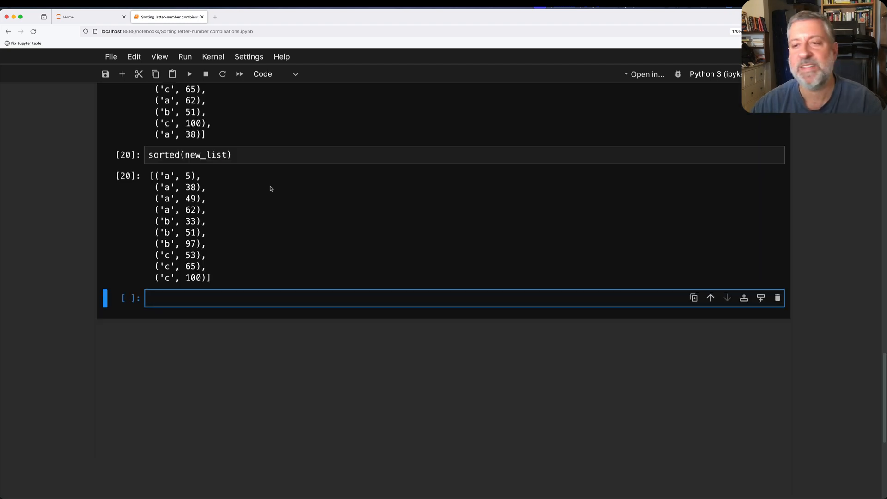
mouse_move(174, 206)
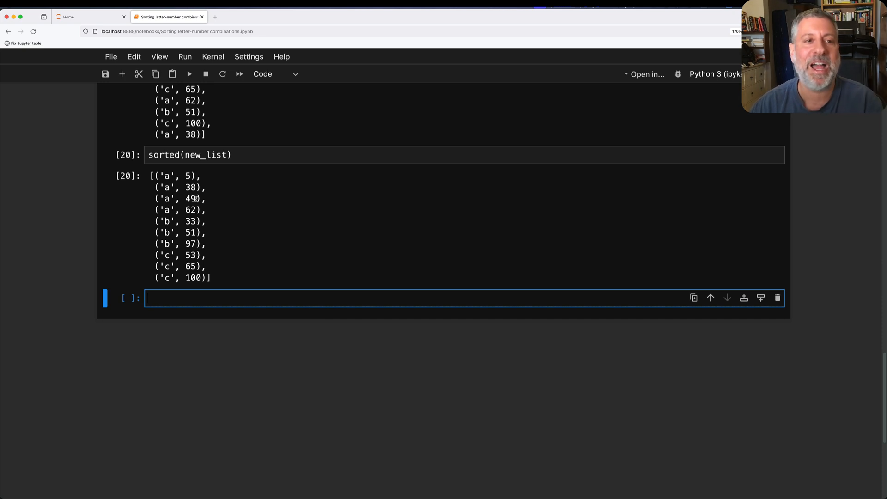
scroll(up, 3)
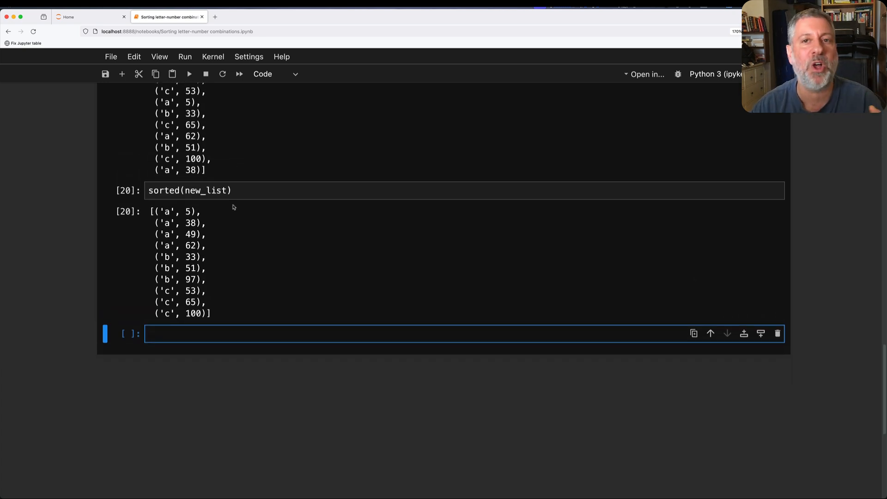